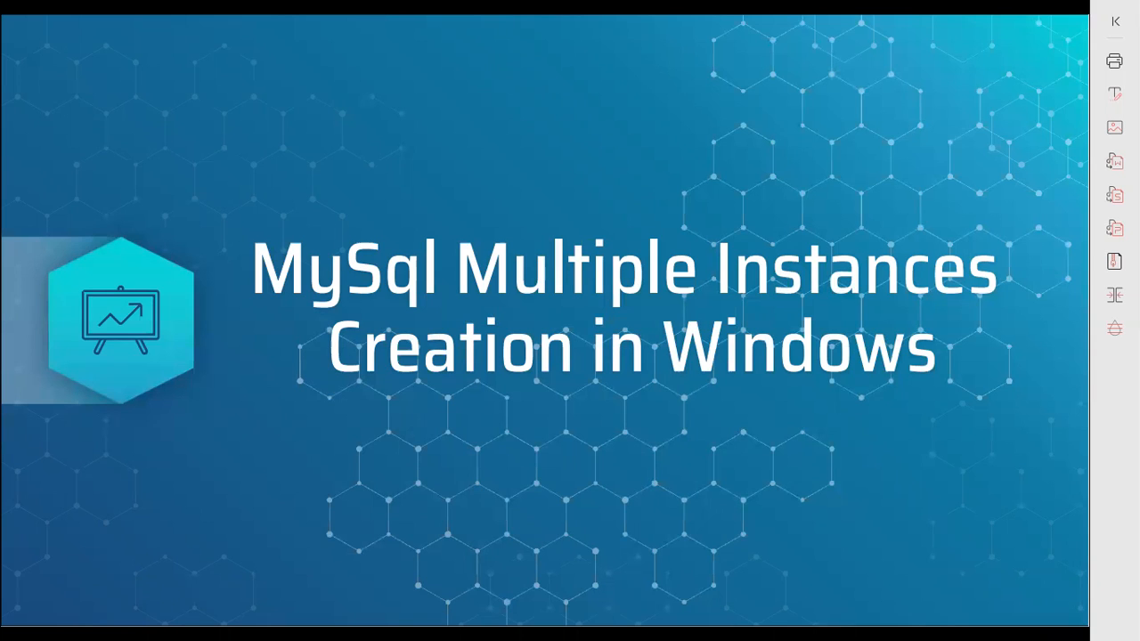
{"action": "mouse_move", "coordinate": [492, 193]}
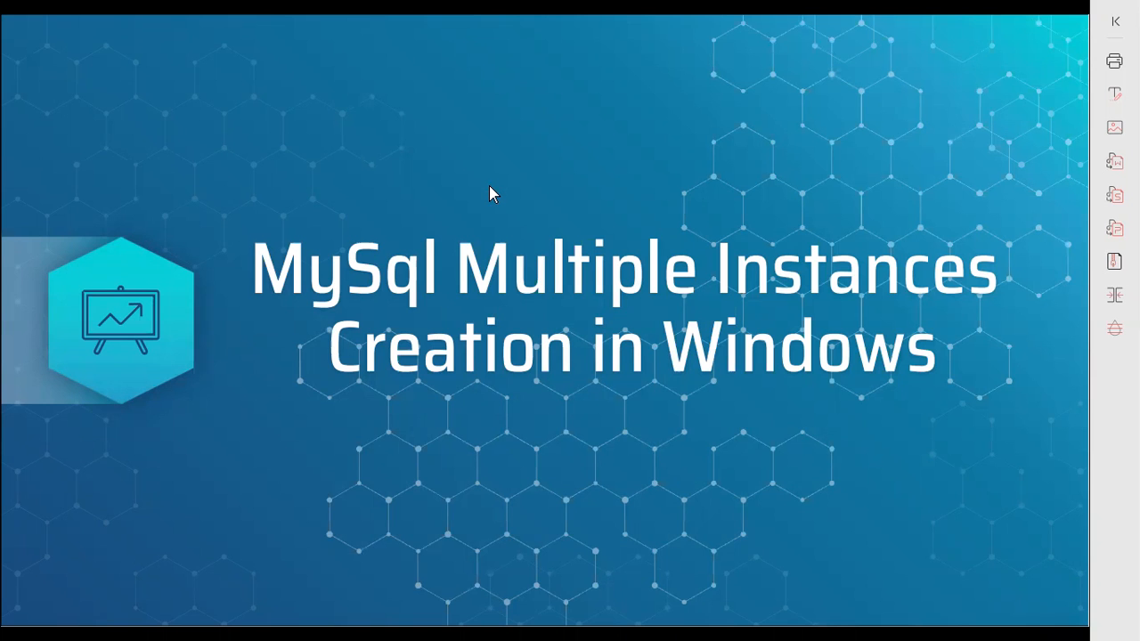
{"action": "mouse_move", "coordinate": [584, 161]}
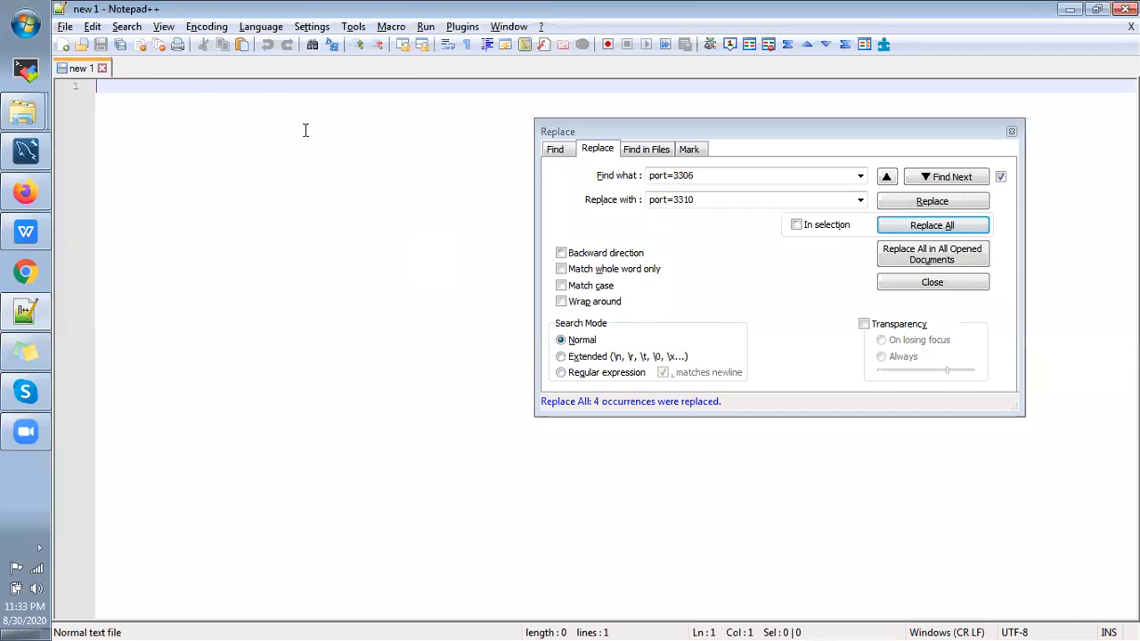
{"action": "mouse_move", "coordinate": [128, 168]}
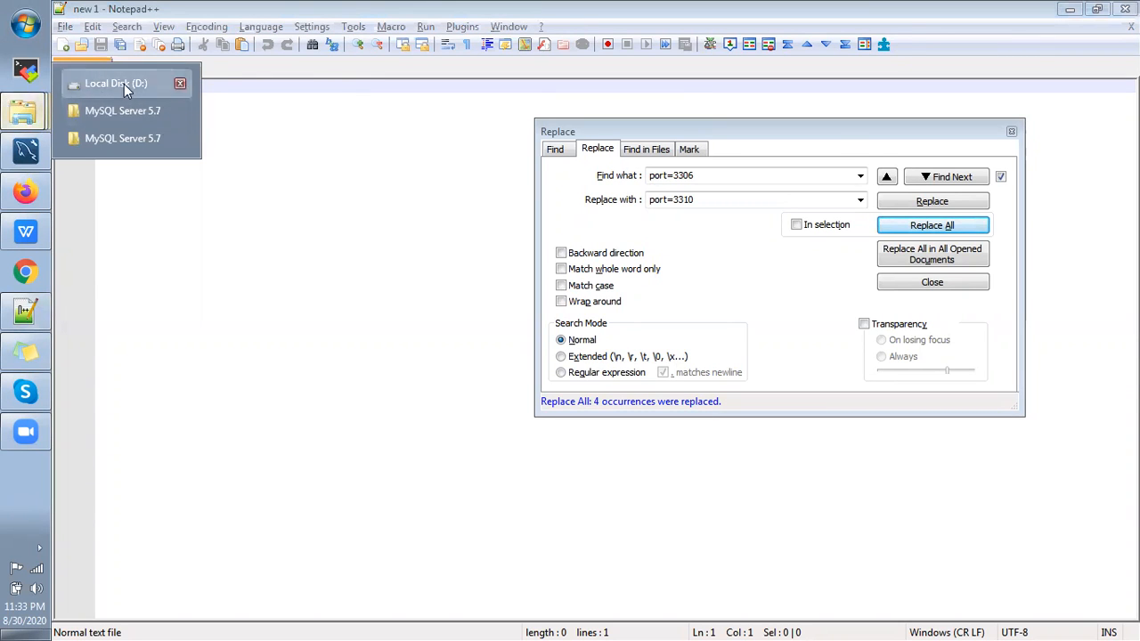
- Create a new folder MysqlInst2 on drive D: and go into it
{"action": "left_click", "coordinate": [125, 83]}
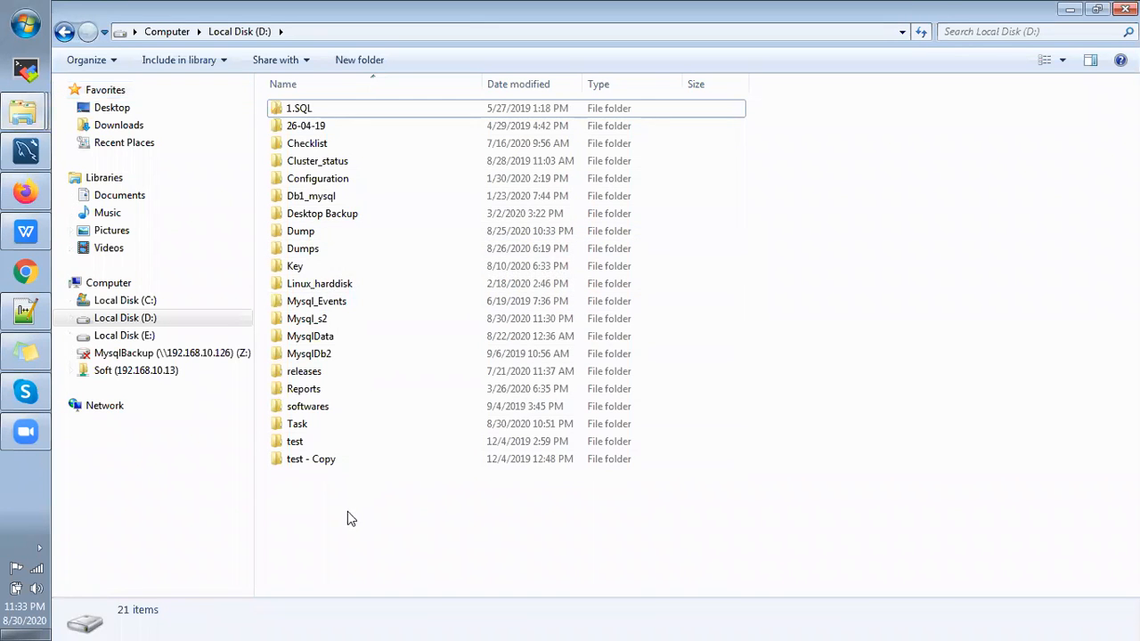
{"action": "left_click", "coordinate": [358, 61]}
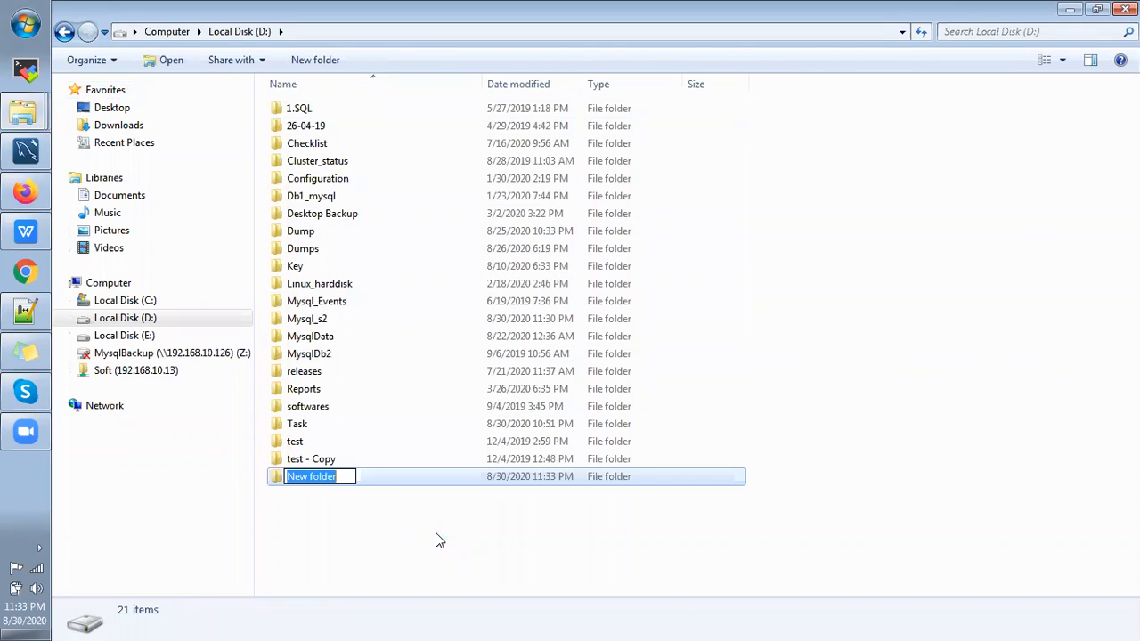
{"action": "type", "text": "Mysql"}
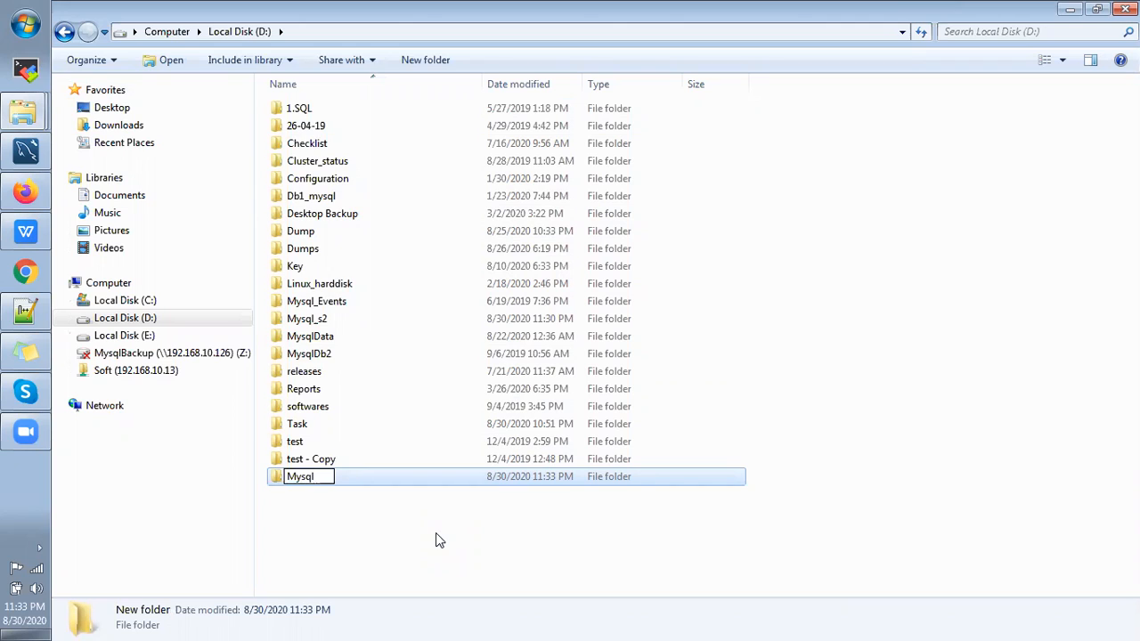
{"action": "type", "text": "Inst"}
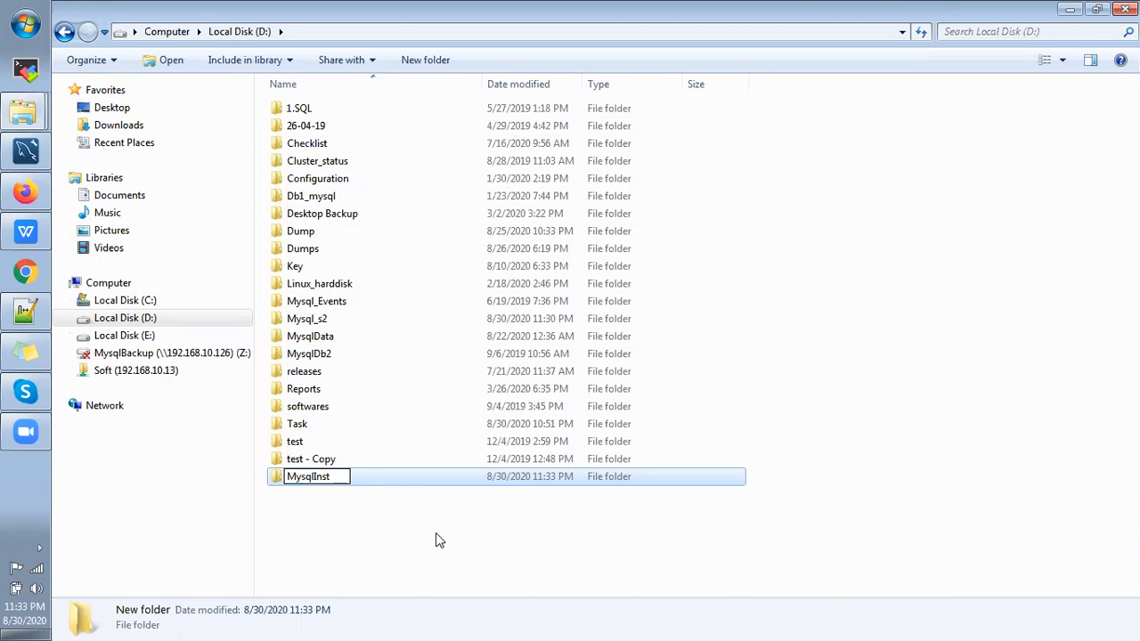
{"action": "type", "text": "2"}
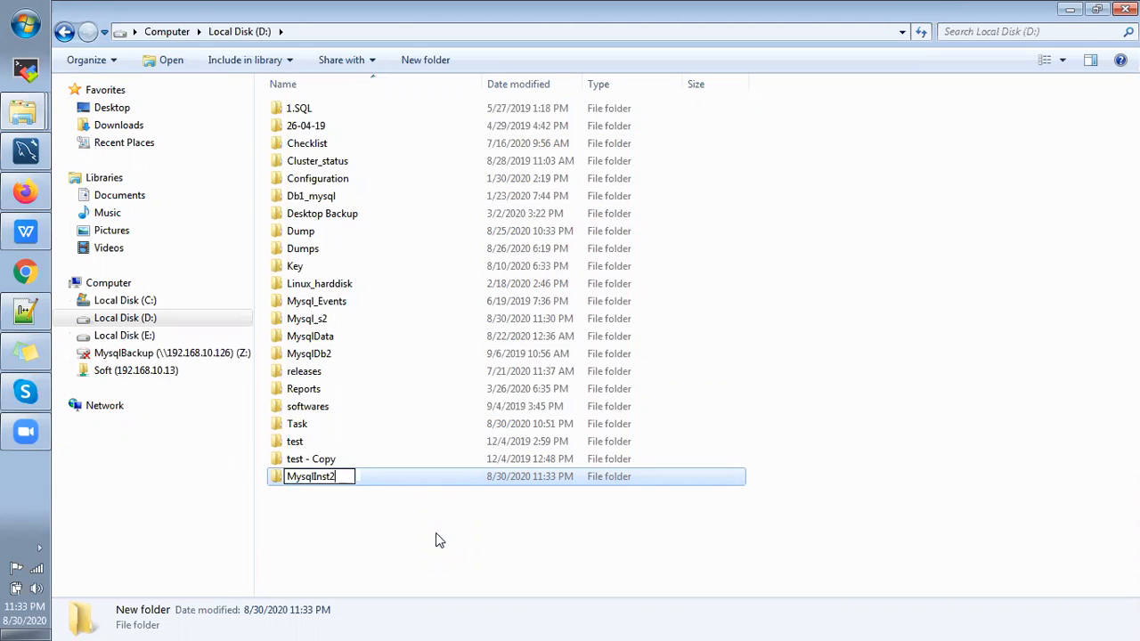
{"action": "double_click", "coordinate": [310, 476]}
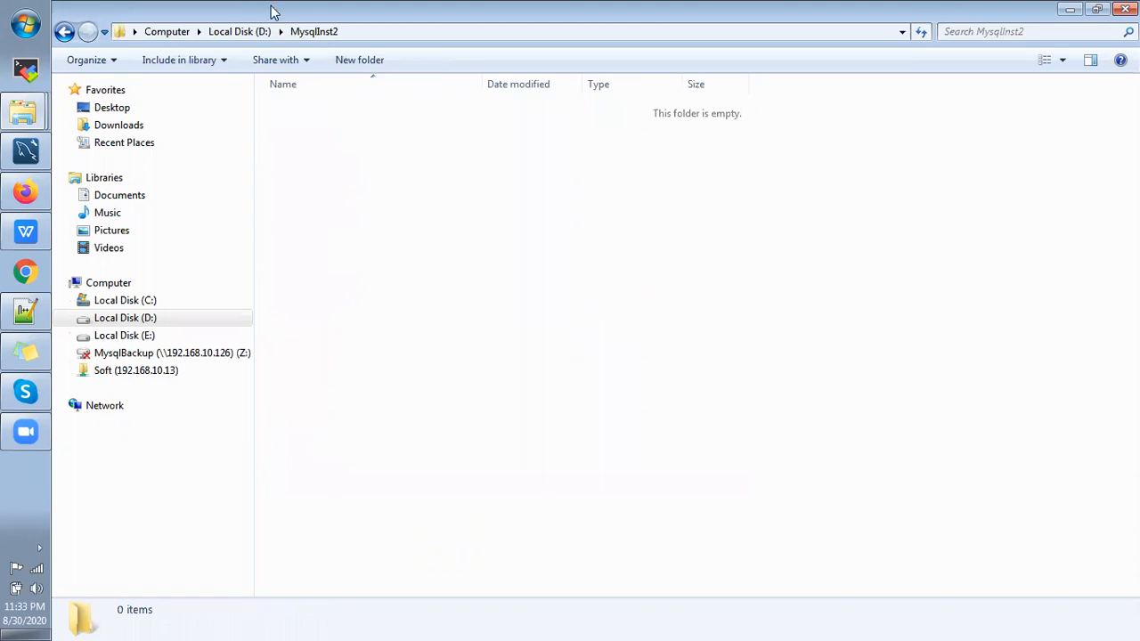
{"action": "mouse_move", "coordinate": [410, 25]}
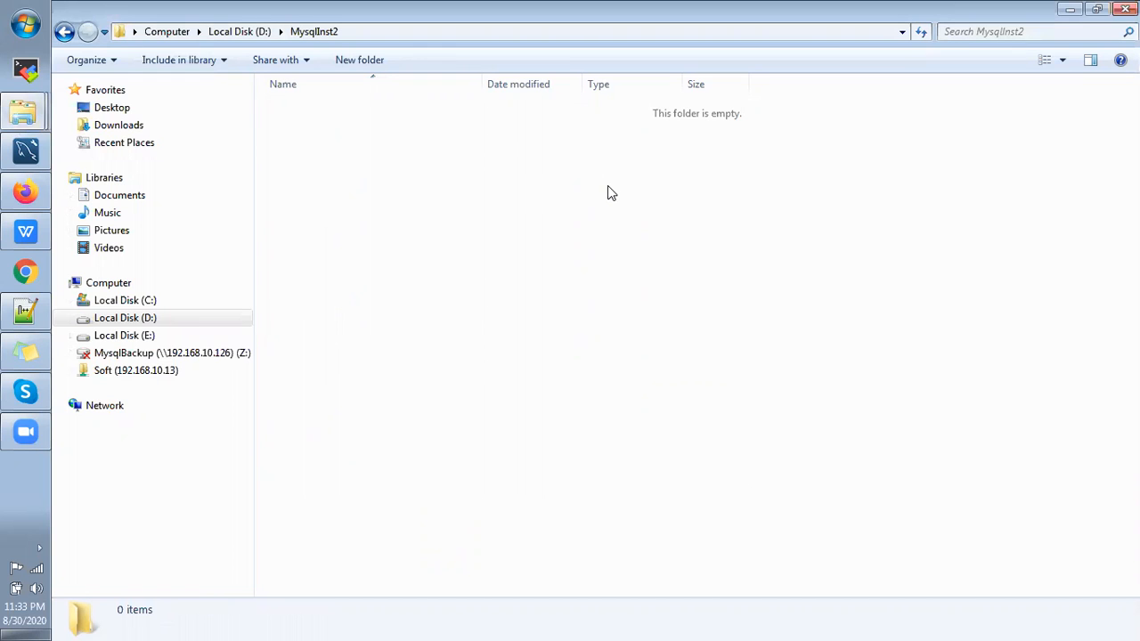
{"action": "mouse_move", "coordinate": [343, 149]}
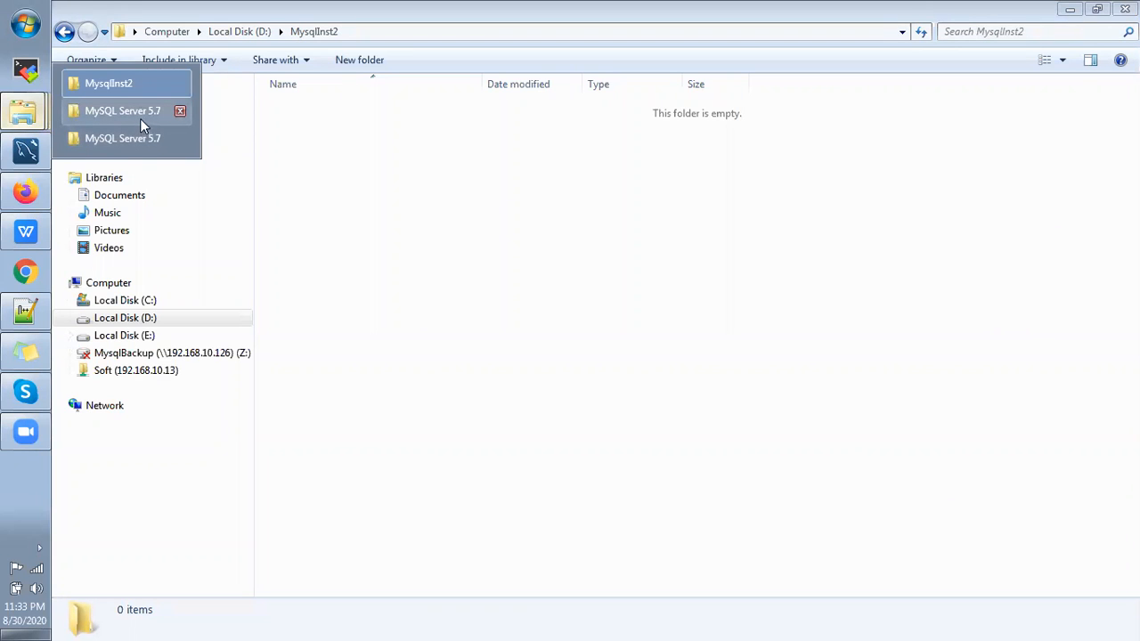
{"action": "mouse_move", "coordinate": [129, 121]}
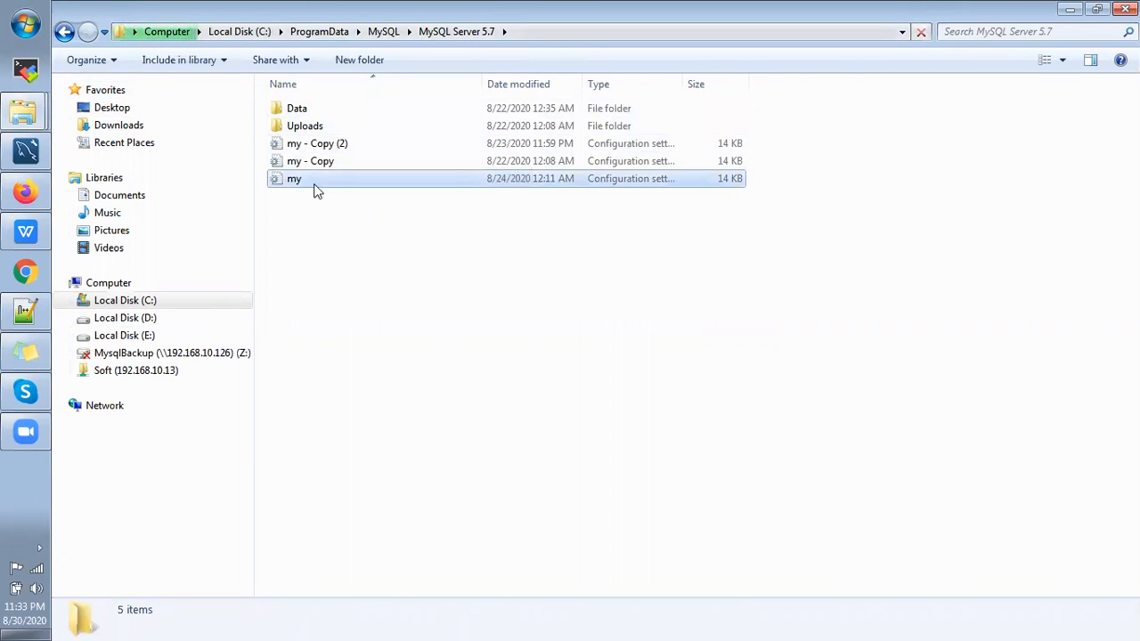
{"action": "mouse_move", "coordinate": [420, 260]}
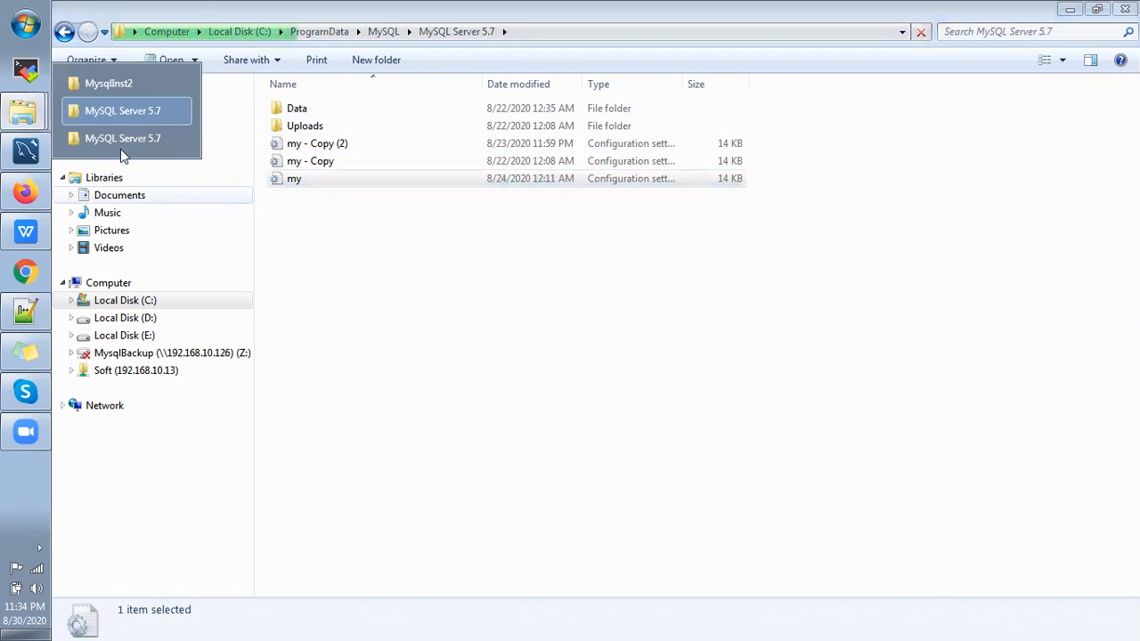
- Return to D:\MysqlInst2 and open the copied my.ini for editing
{"action": "left_click", "coordinate": [109, 84]}
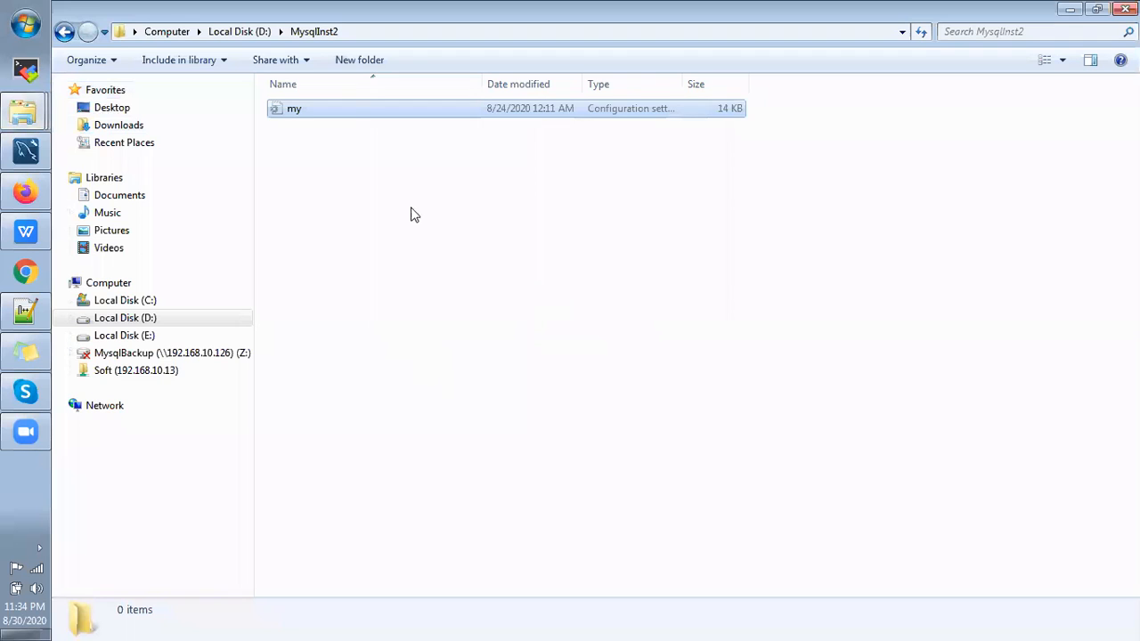
{"action": "left_click", "coordinate": [294, 109]}
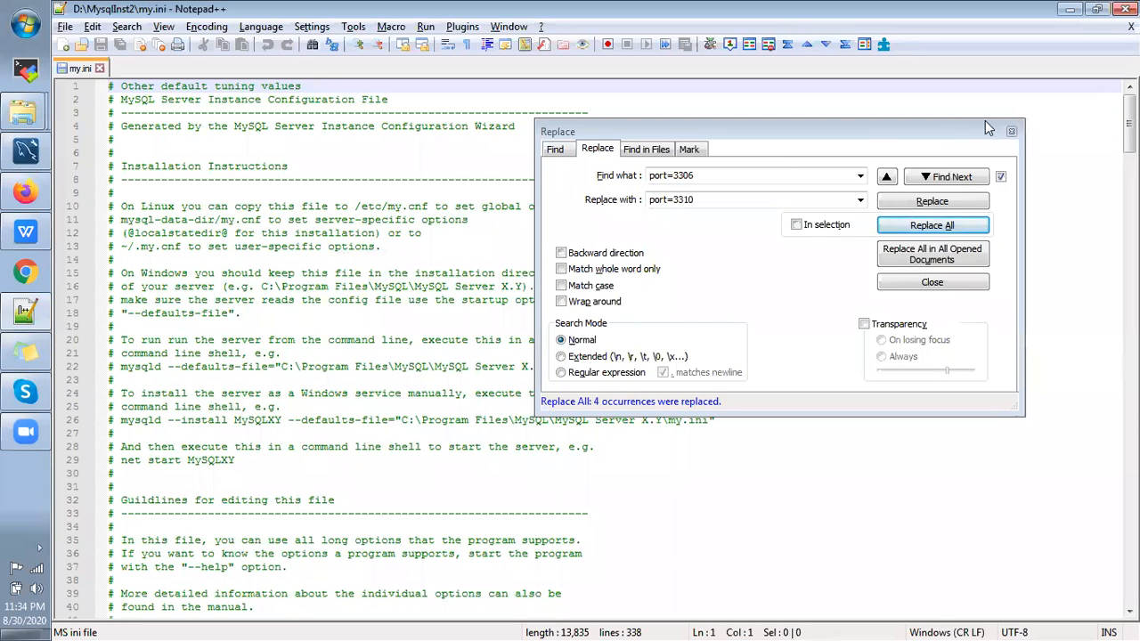
- Replace every port=3306 with port=3310 in the copied my.ini
{"action": "left_click", "coordinate": [932, 281]}
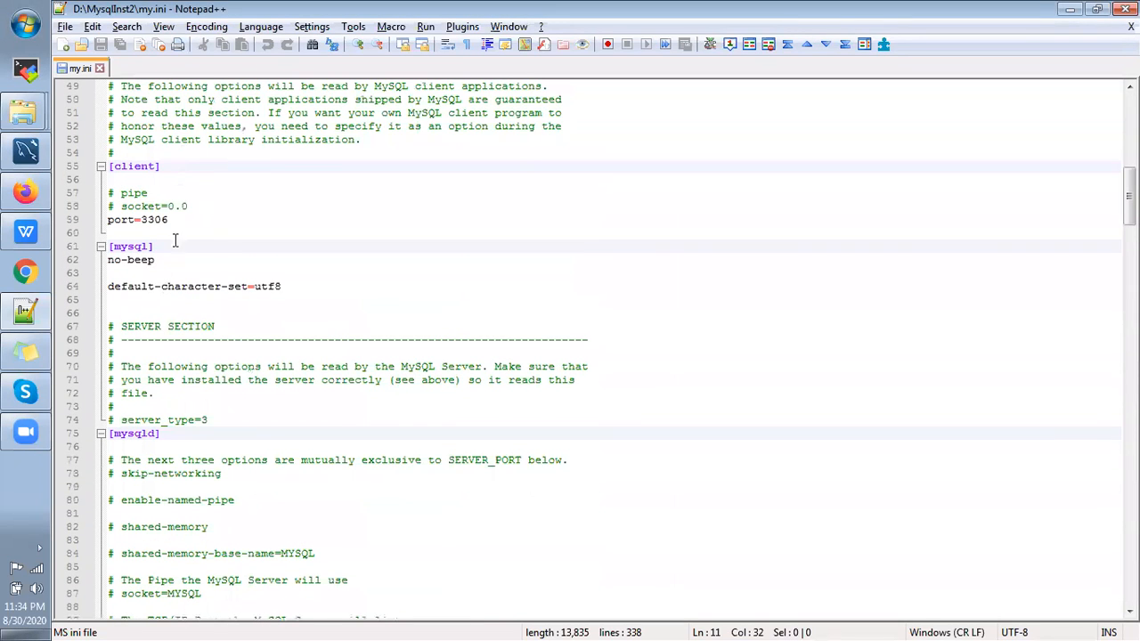
{"action": "key", "text": "ctrl+f"}
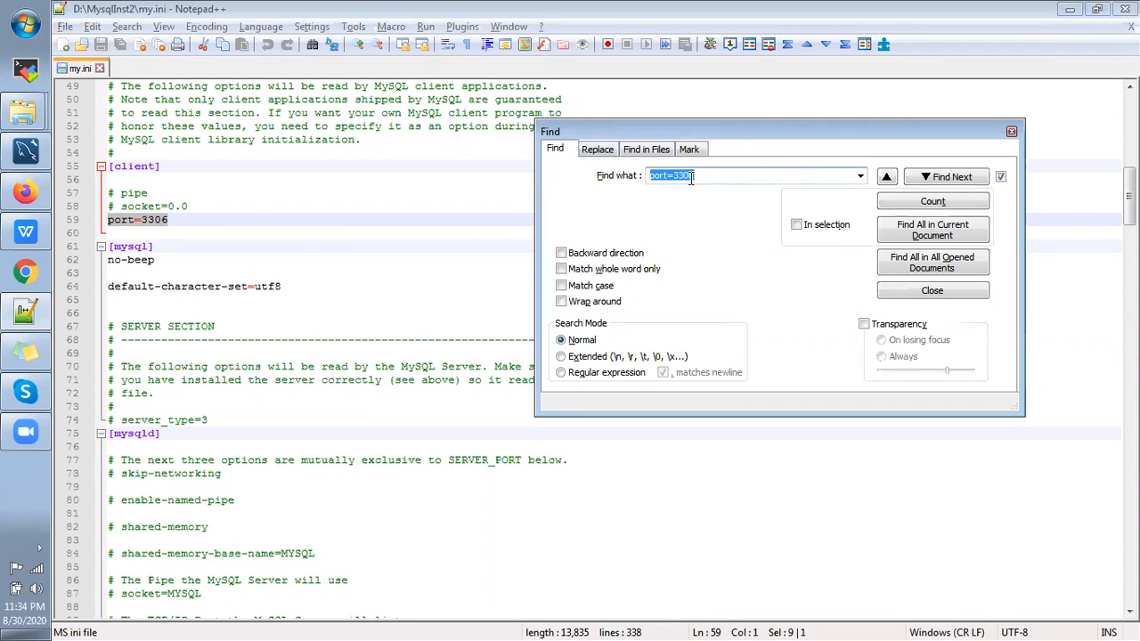
{"action": "left_click", "coordinate": [597, 149]}
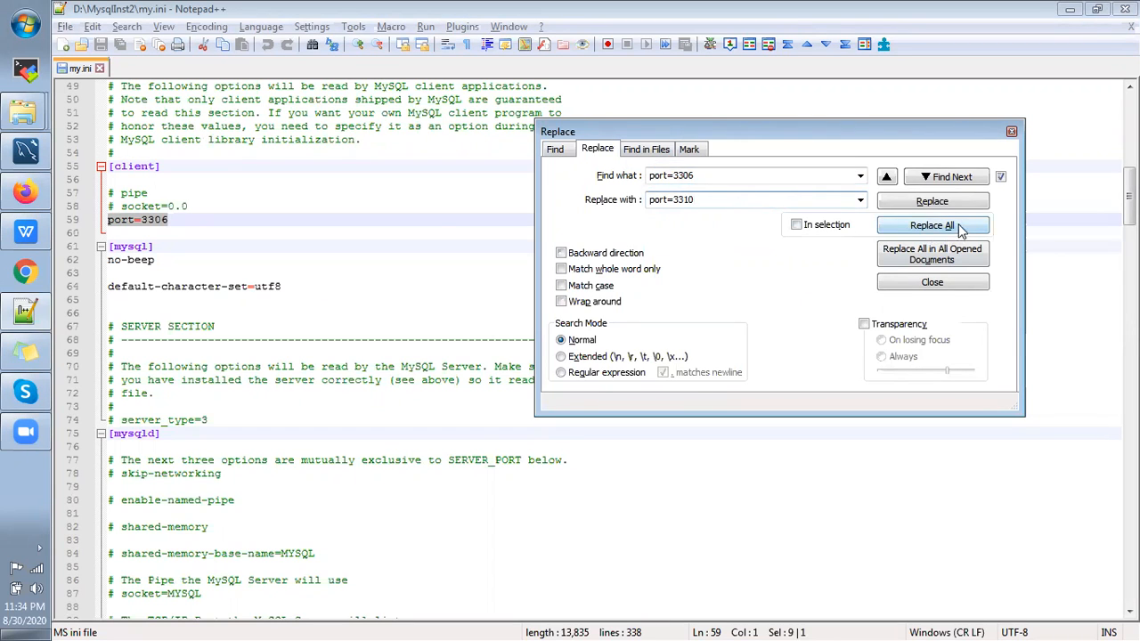
{"action": "left_click", "coordinate": [932, 225]}
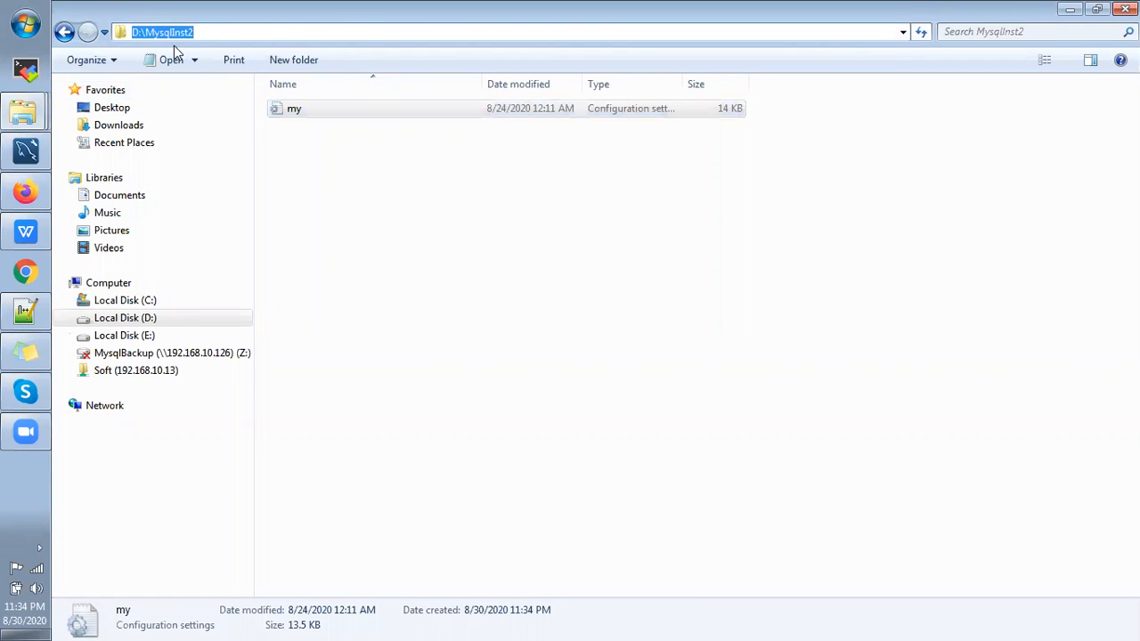
{"action": "mouse_move", "coordinate": [25, 312]}
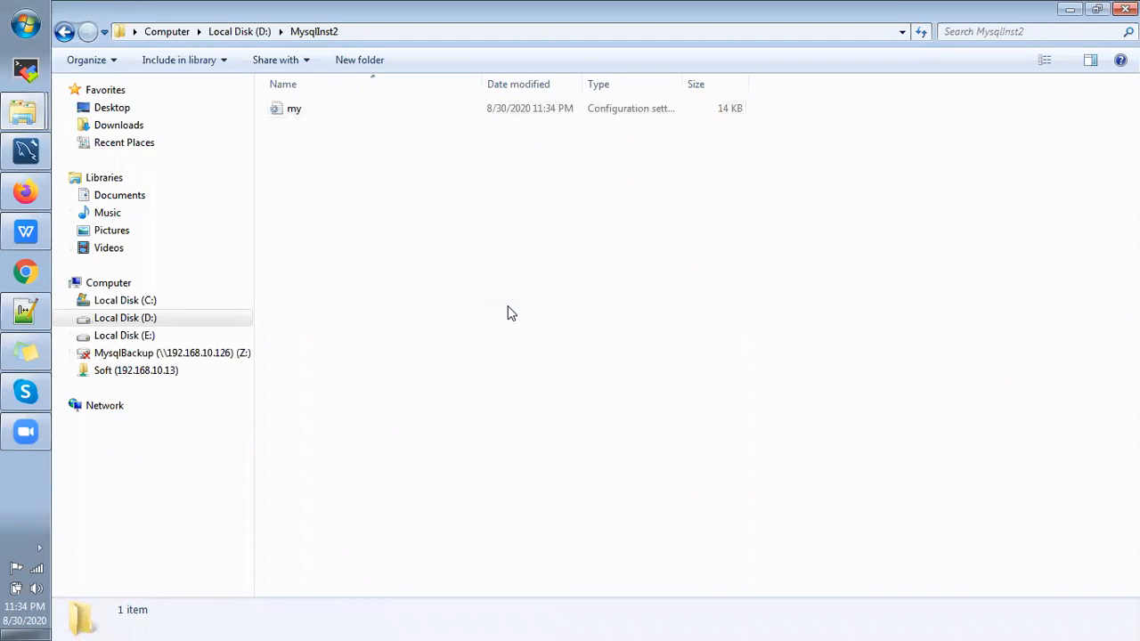
{"action": "mouse_move", "coordinate": [480, 274]}
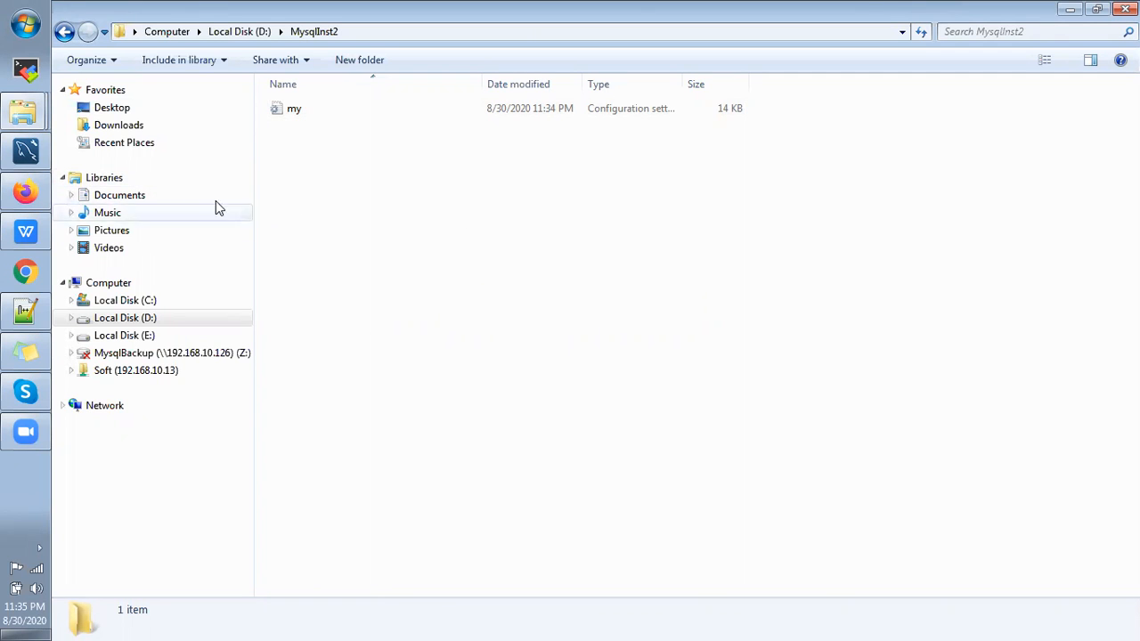
- Launch an administrator Command Prompt and set its text colour with color 7
{"action": "left_click", "coordinate": [21, 20]}
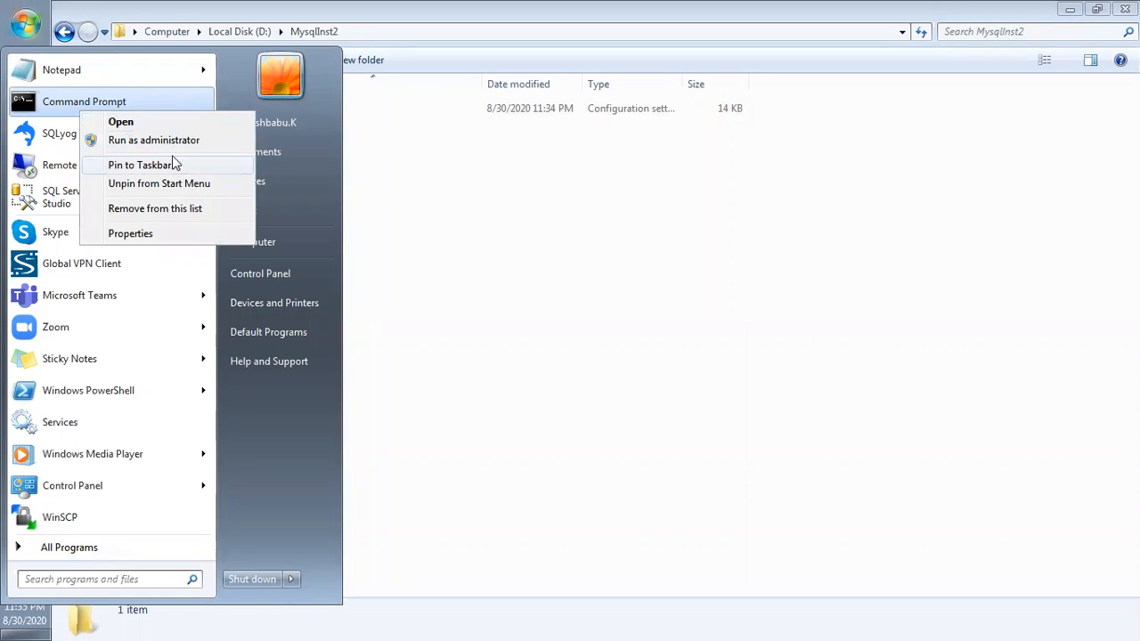
{"action": "left_click", "coordinate": [153, 139]}
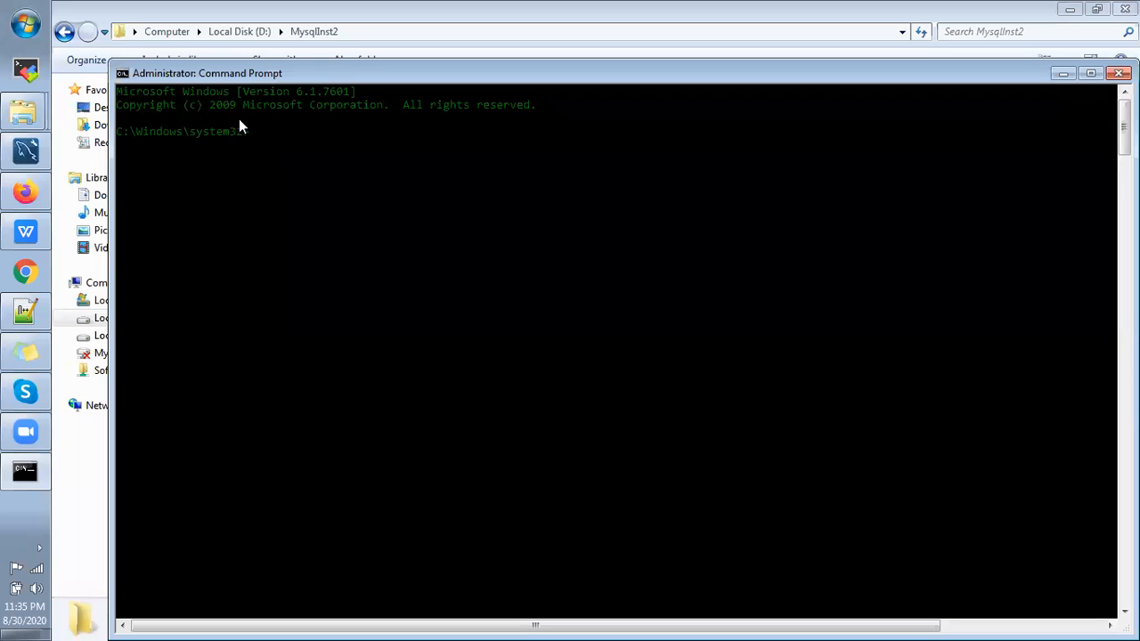
{"action": "type", "text": "color 7"}
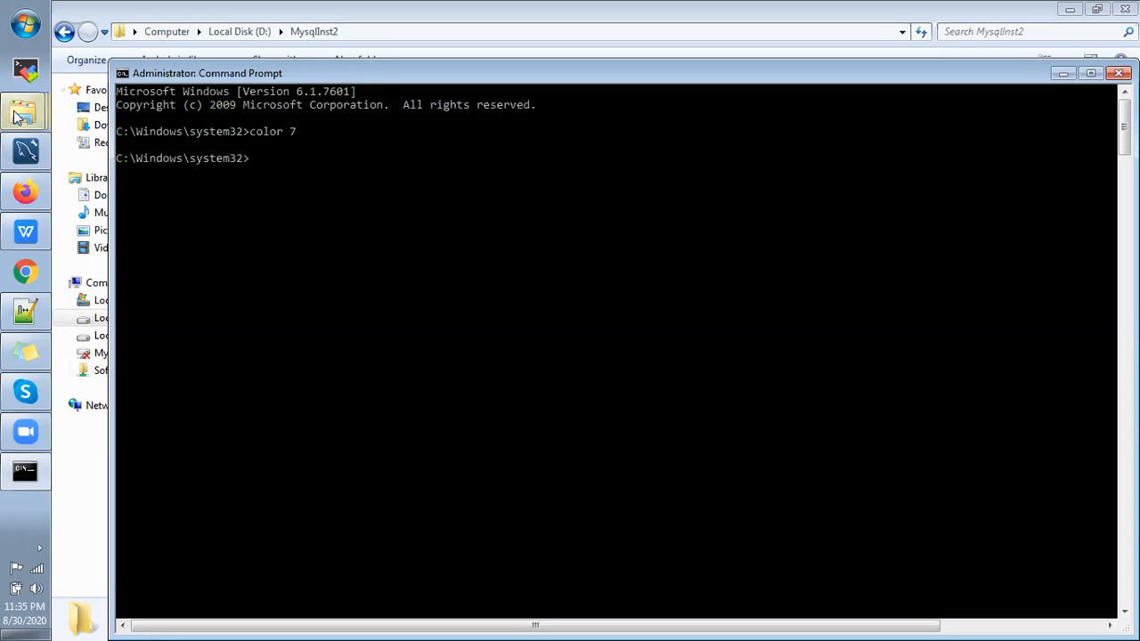
{"action": "mouse_move", "coordinate": [378, 175]}
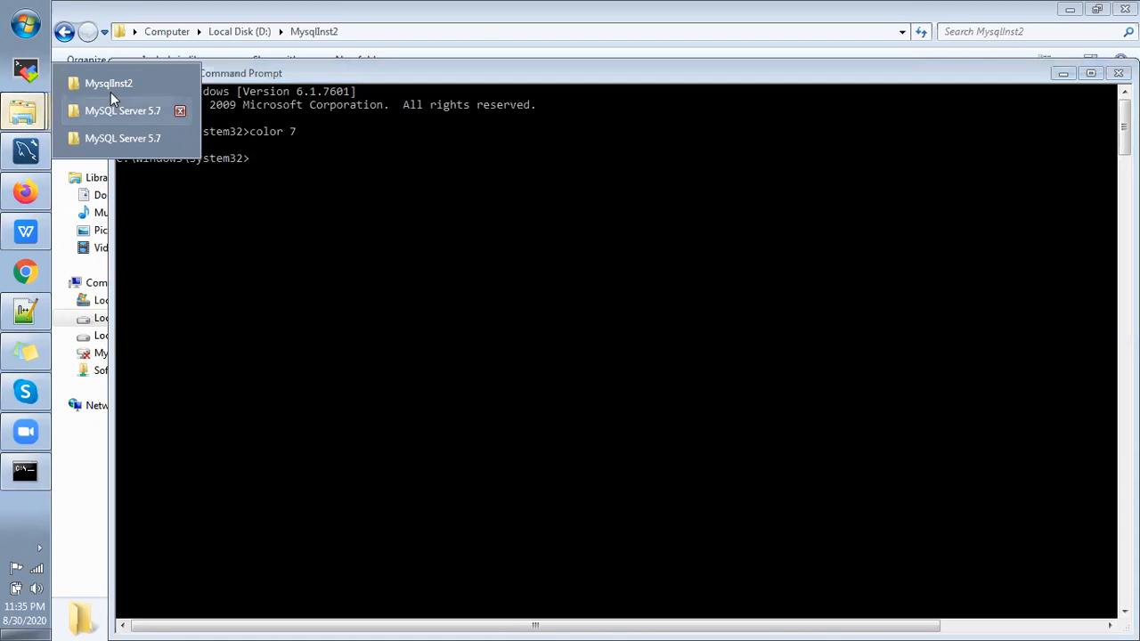
- Change directory to C:\Program Files\MySQL\MySQL Server 5.7\bin using cd /d
{"action": "left_click", "coordinate": [121, 111]}
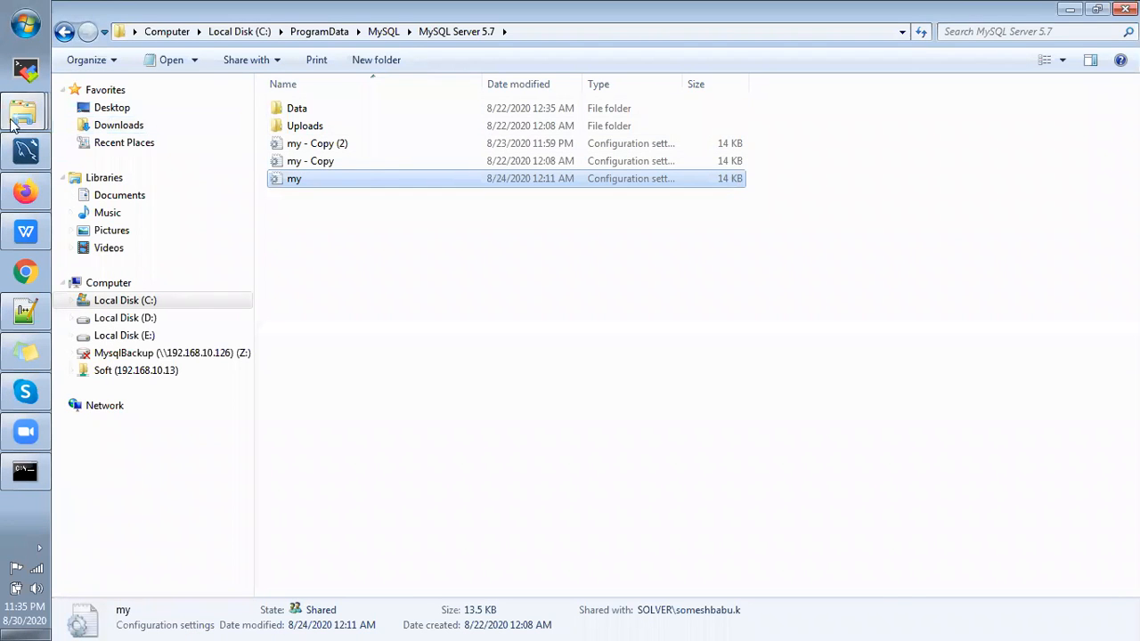
{"action": "left_click", "coordinate": [319, 32]}
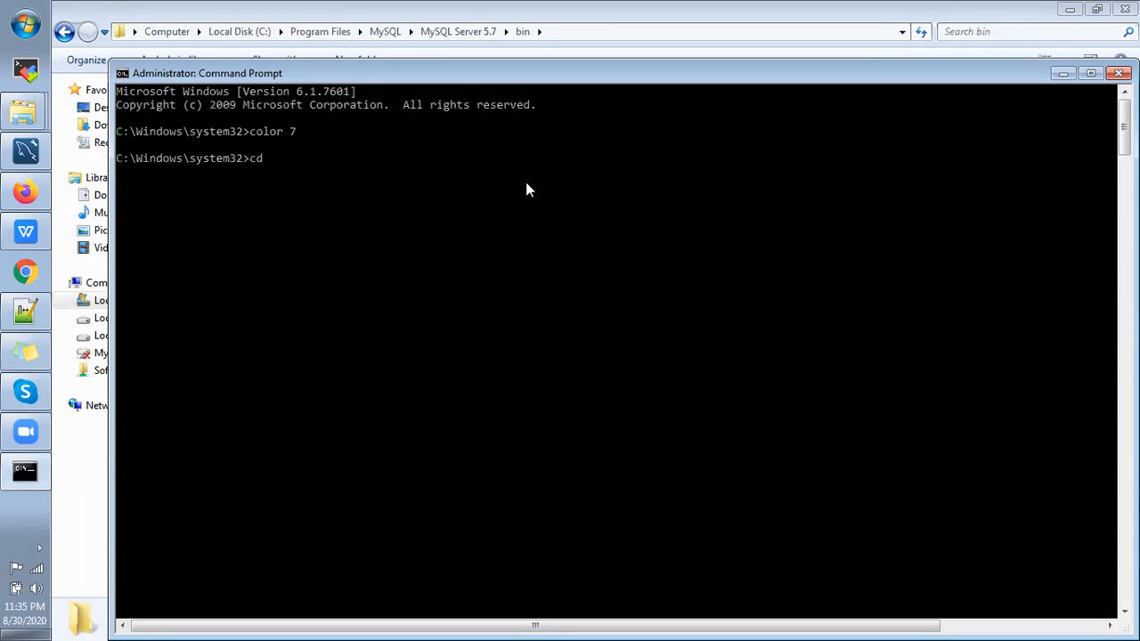
{"action": "type", "text": "C:\\Program Files\\MySQL\\MySQL Server 5.7\\bin"}
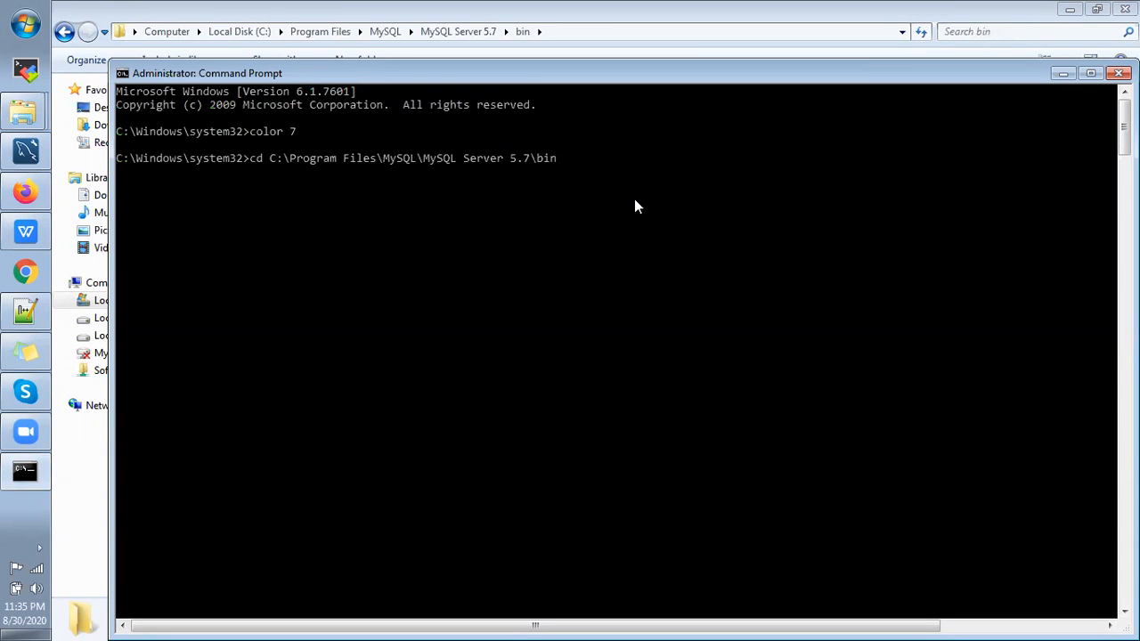
{"action": "type", "text": "/d"}
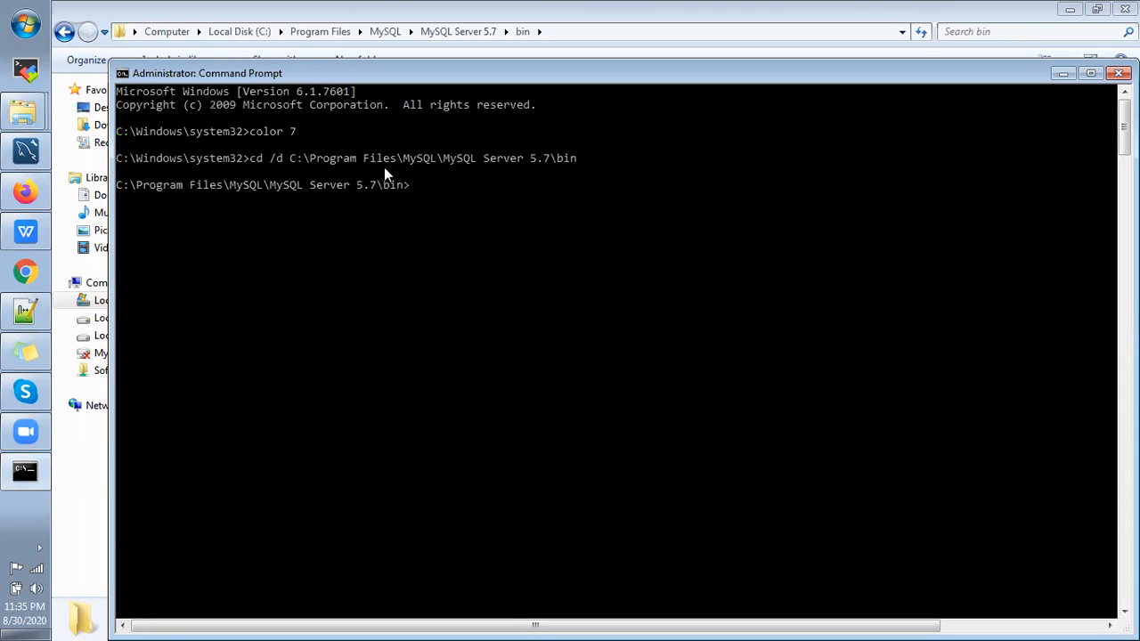
{"action": "mouse_move", "coordinate": [490, 179]}
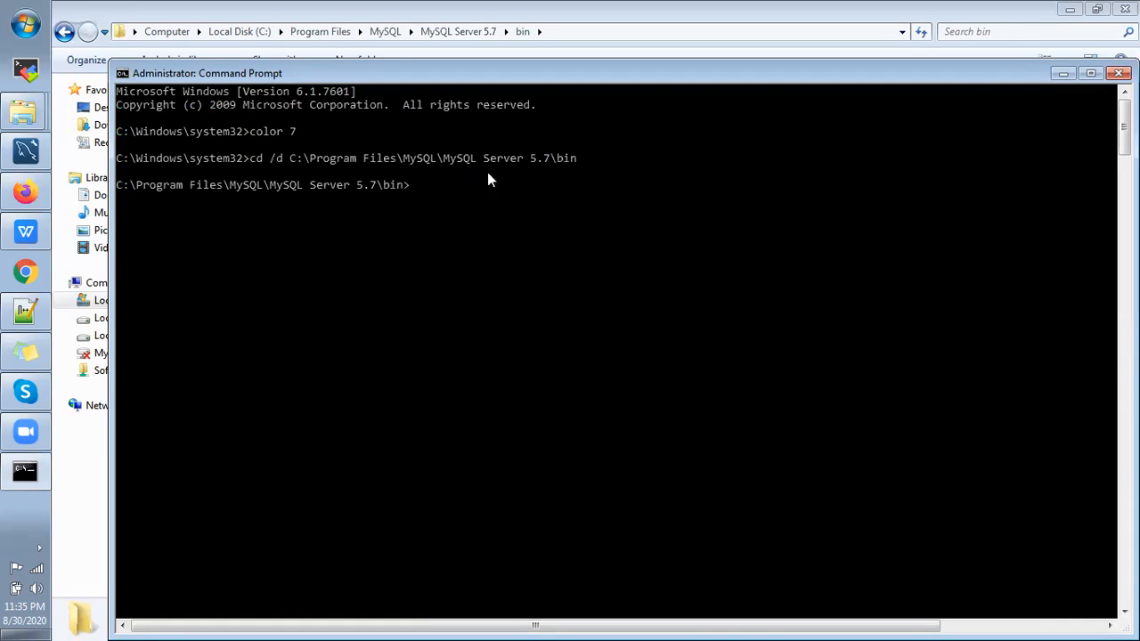
{"action": "mouse_move", "coordinate": [484, 193]}
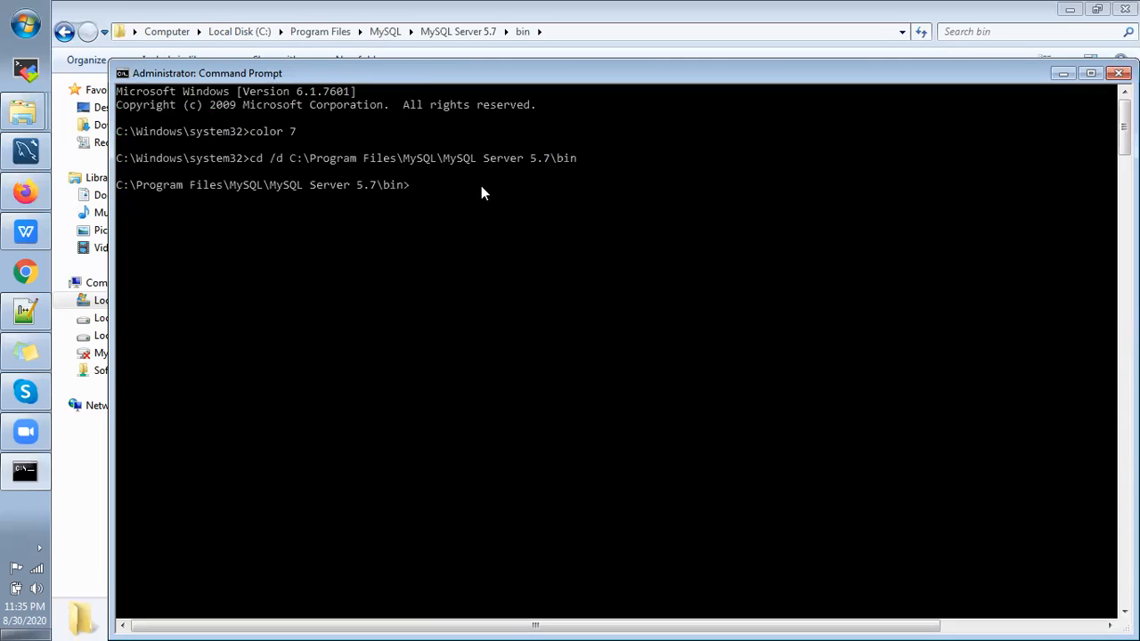
- Begin the command mysqld --initialize-insecure
{"action": "type", "text": "m"}
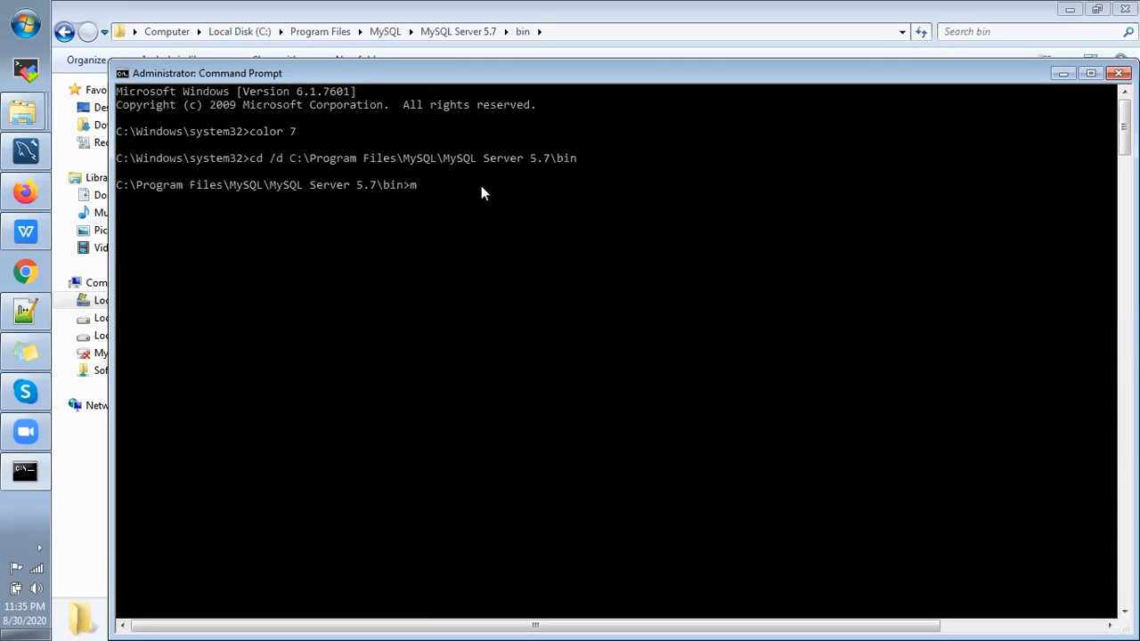
{"action": "type", "text": "ysq"}
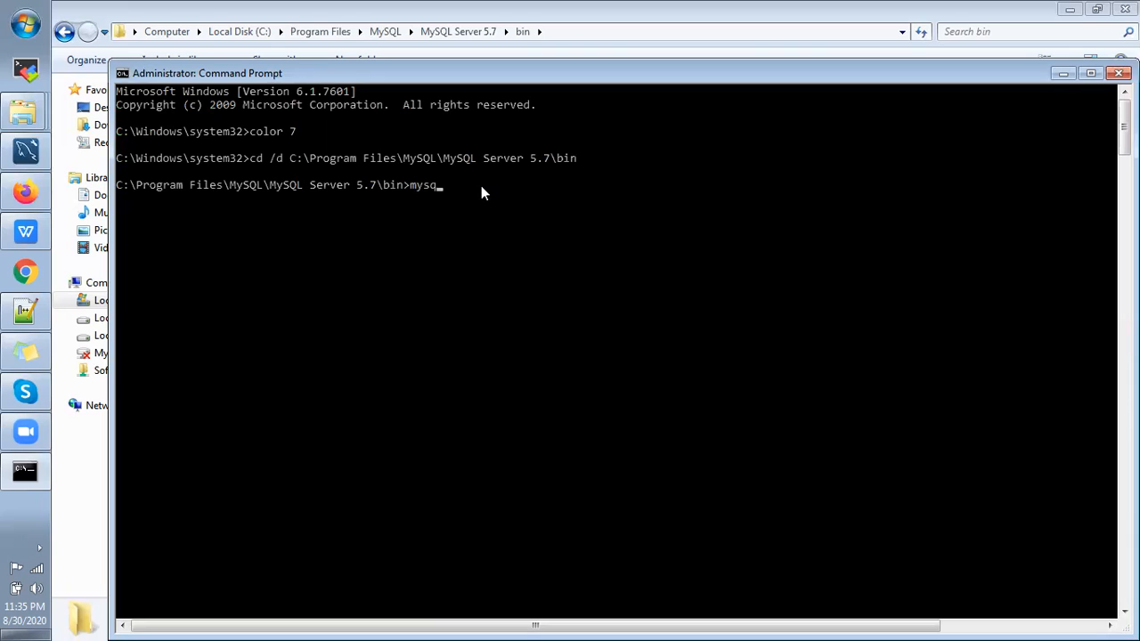
{"action": "type", "text": "ld"}
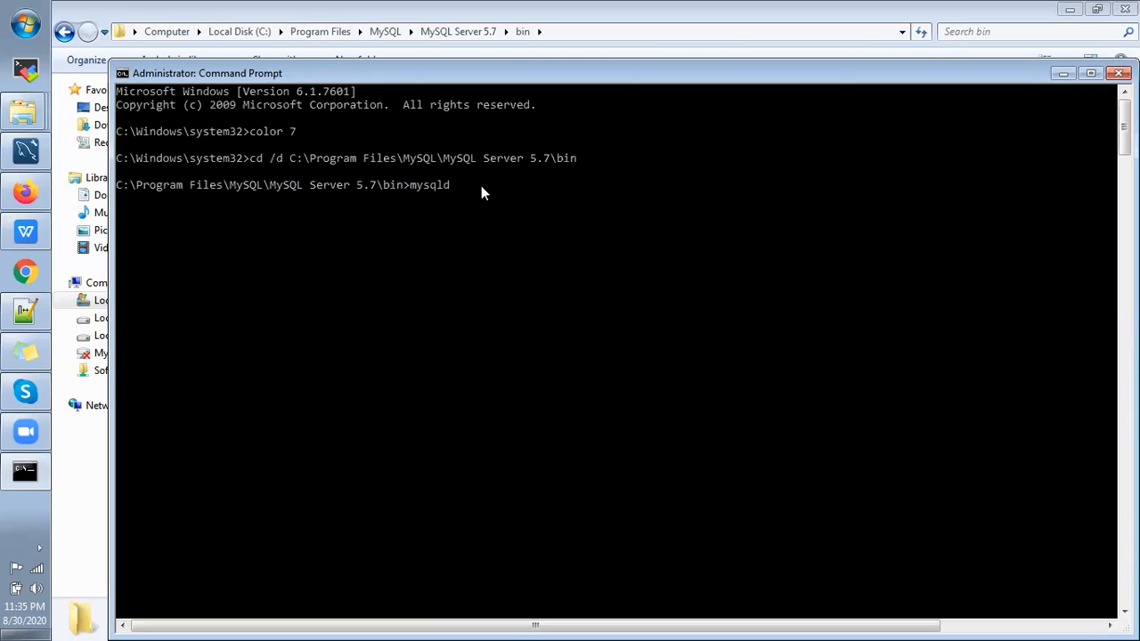
{"action": "type", "text": "--in"}
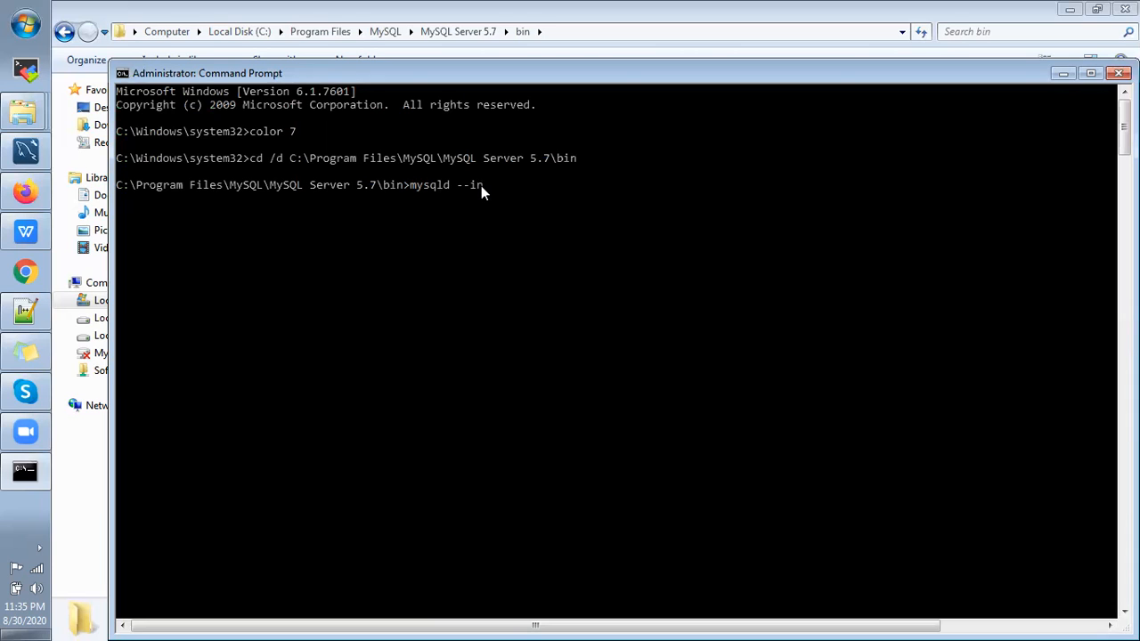
{"action": "type", "text": "tial"}
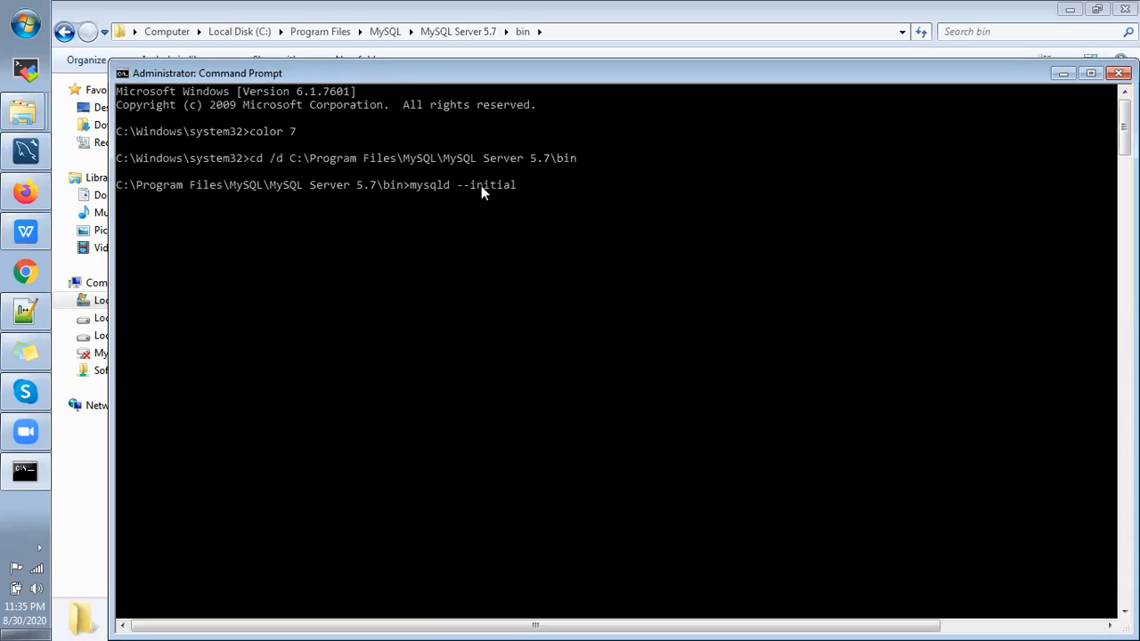
{"action": "type", "text": "ze"}
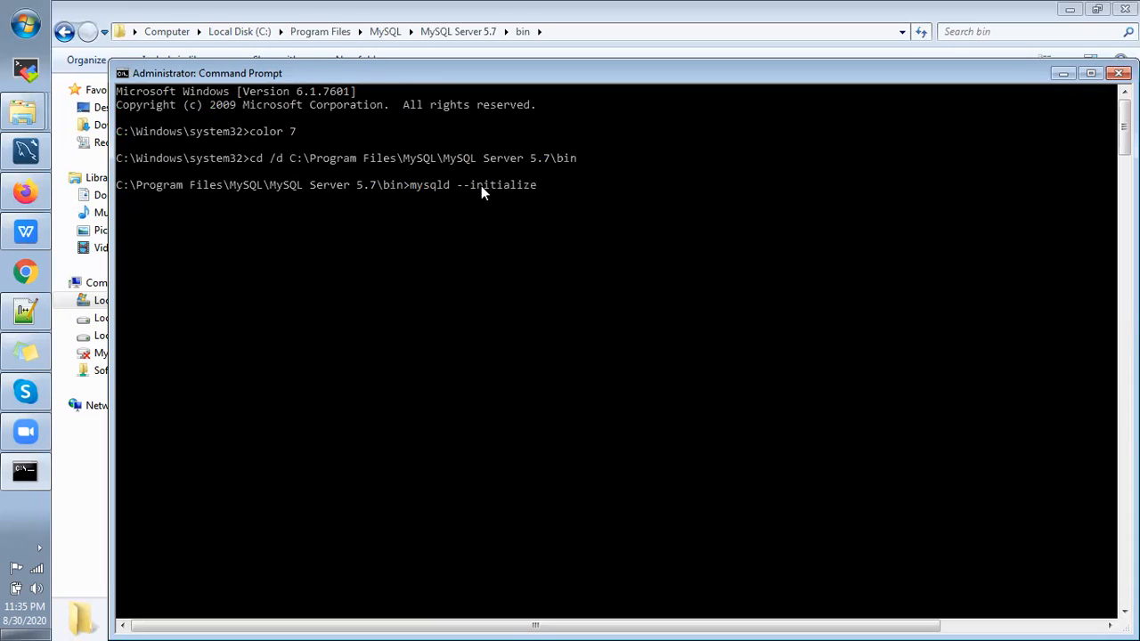
{"action": "type", "text": "-inse"}
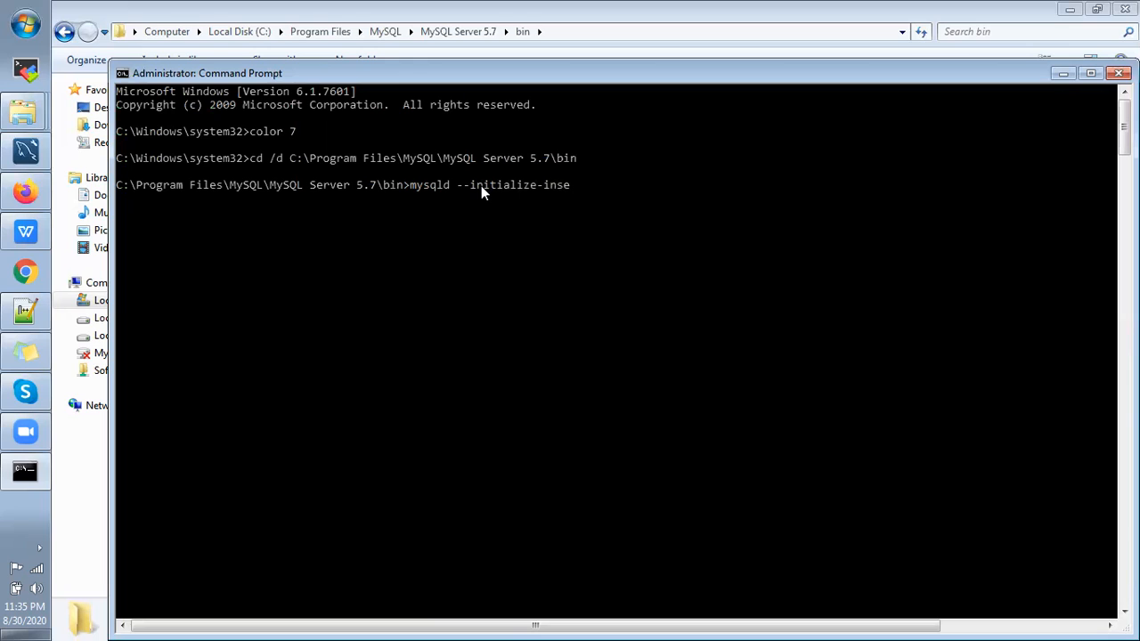
{"action": "type", "text": "cure"}
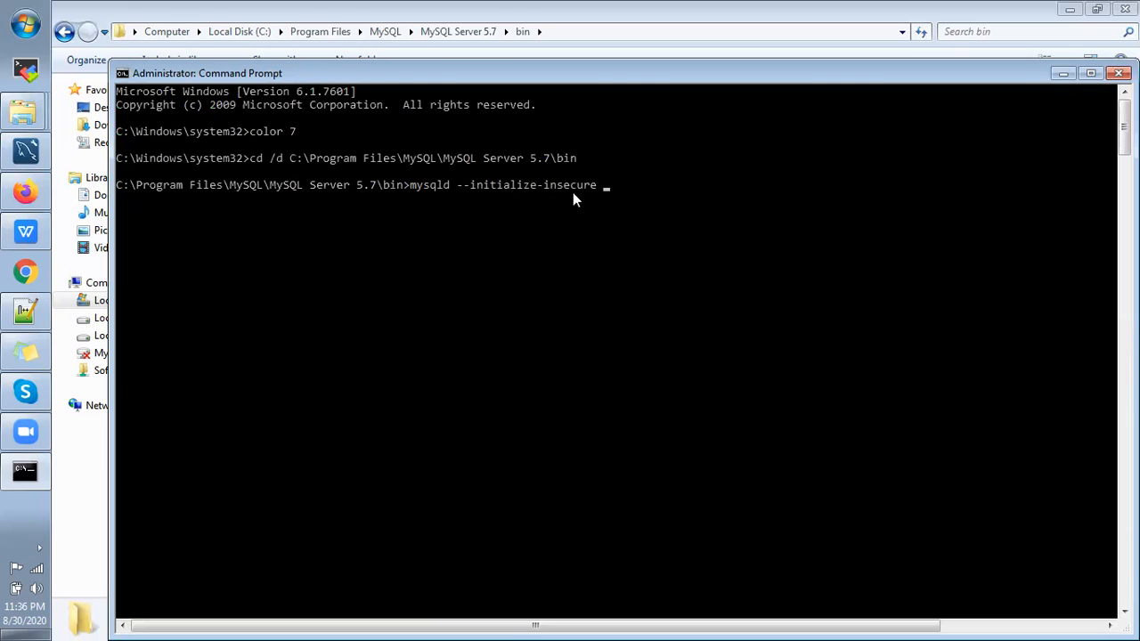
- Add --basedir="C:\Program Files\MySQL\MySQL Server 5.7" and start the --datadir=" option
{"action": "type", "text": "--bas"}
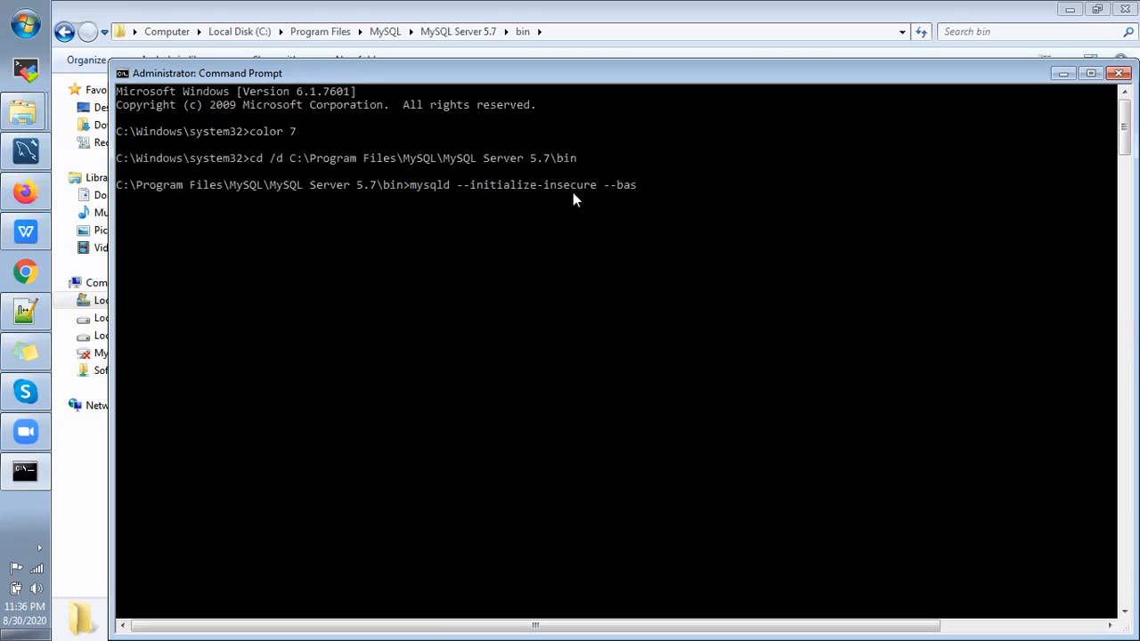
{"action": "type", "text": "edir"}
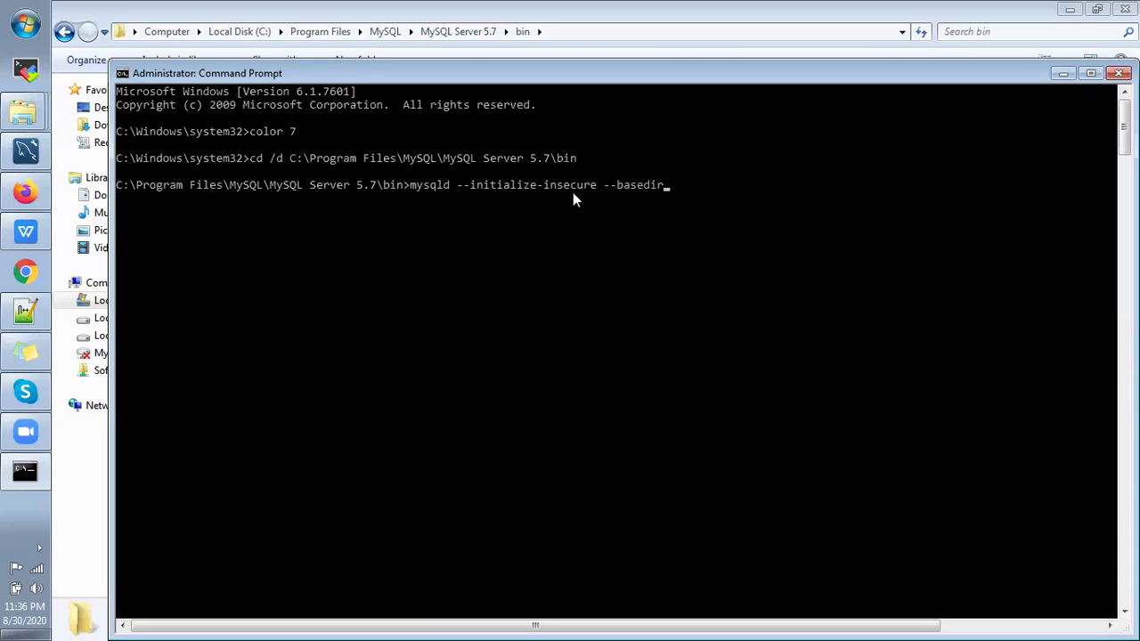
{"action": "type", "text": "="}
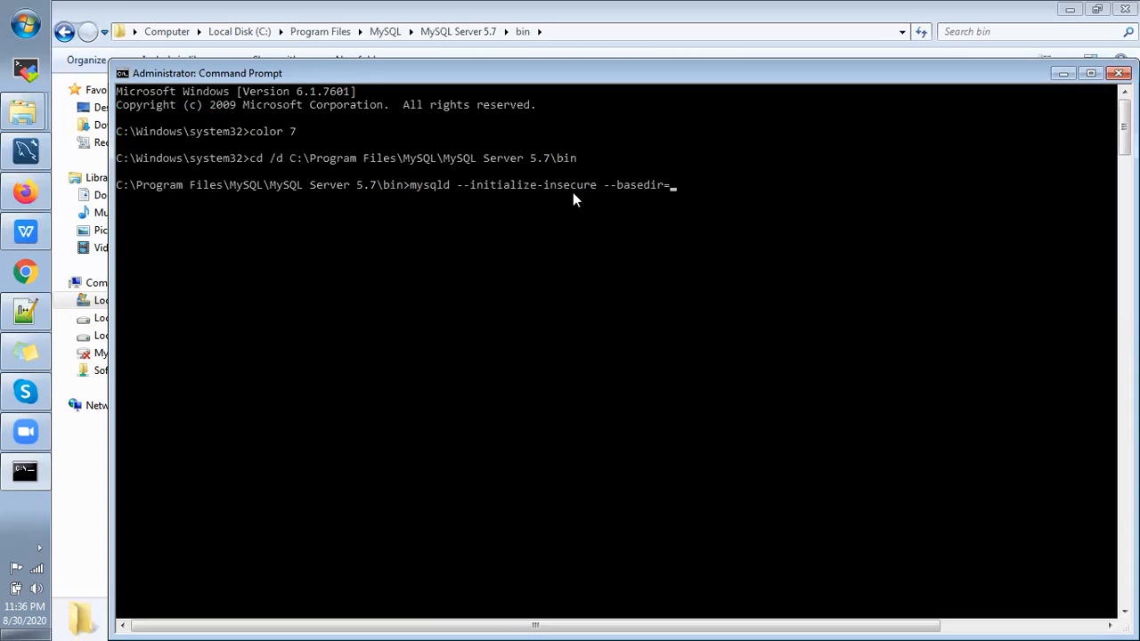
{"action": "type", "text": "\""}
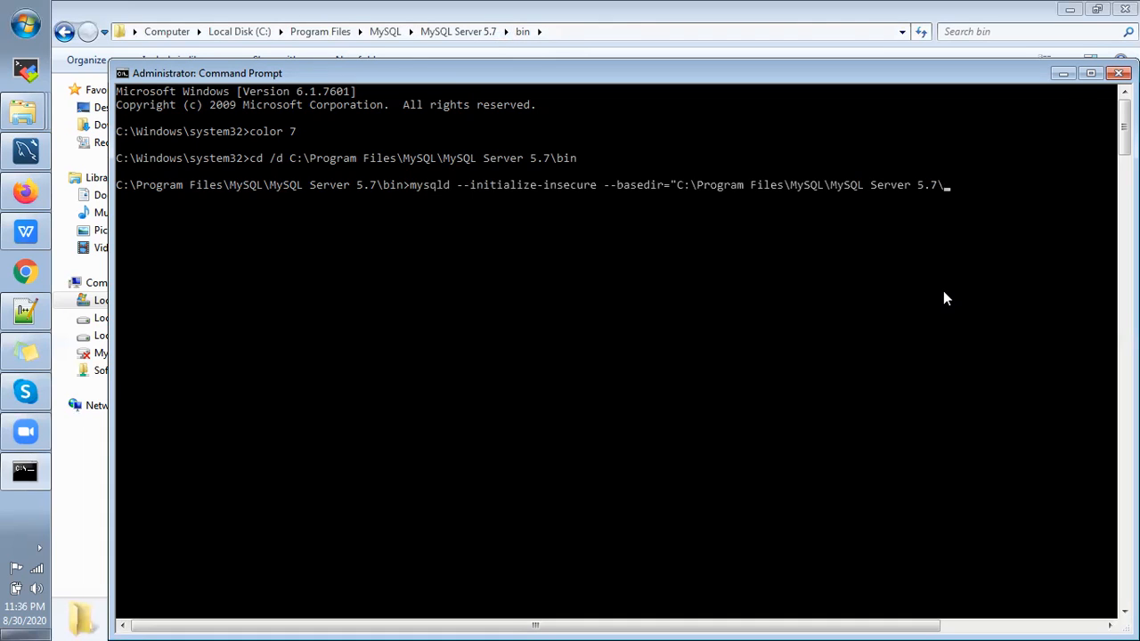
{"action": "type", "text": "/"}
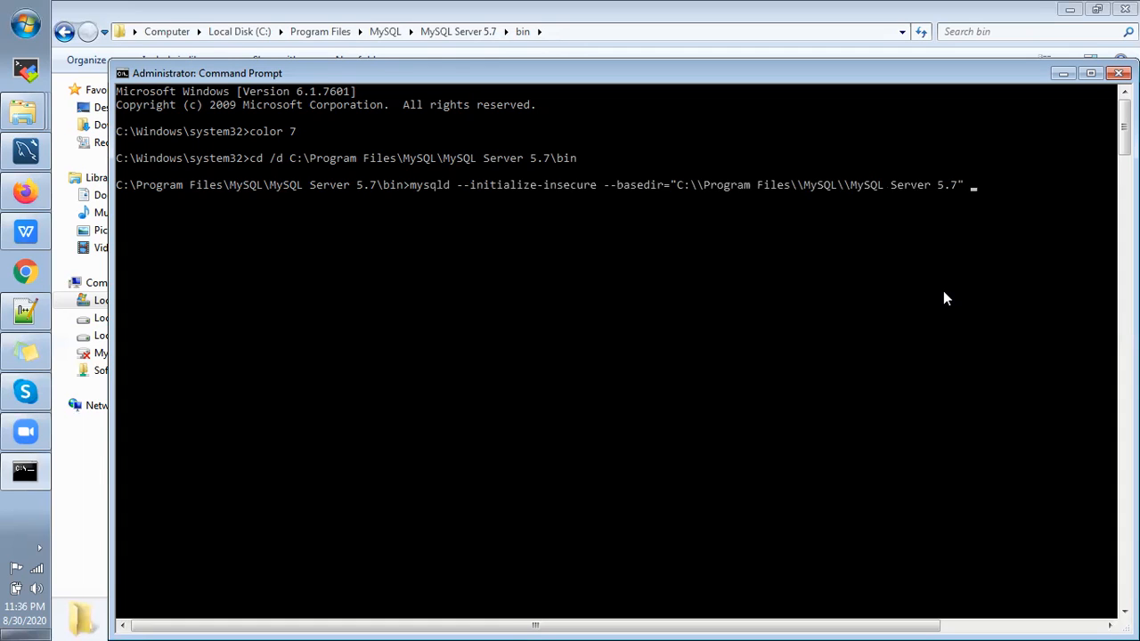
{"action": "type", "text": "--data"}
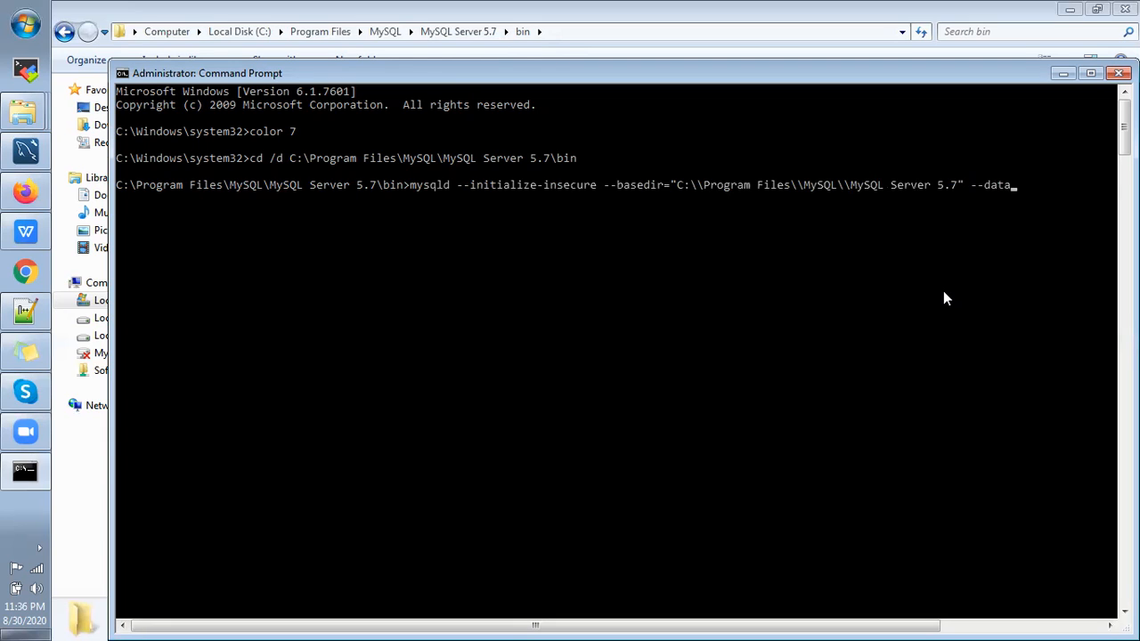
{"action": "type", "text": "dir="}
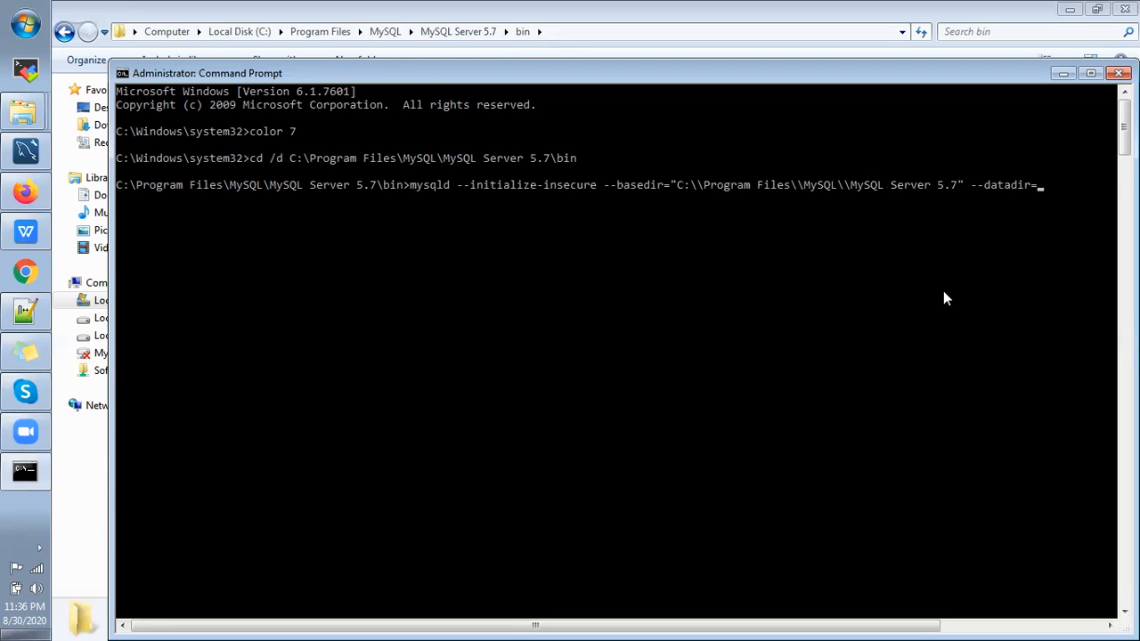
{"action": "type", "text": "\""}
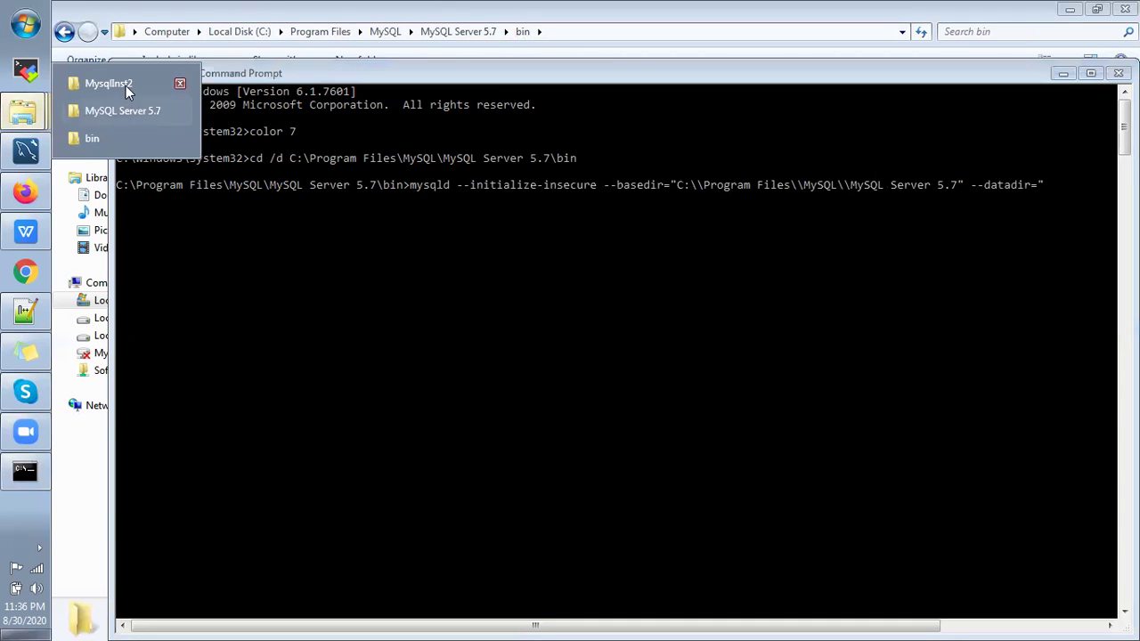
- Take the D:\MysqlInst2\Data path for datadir and run the initialization
{"action": "left_click", "coordinate": [110, 91]}
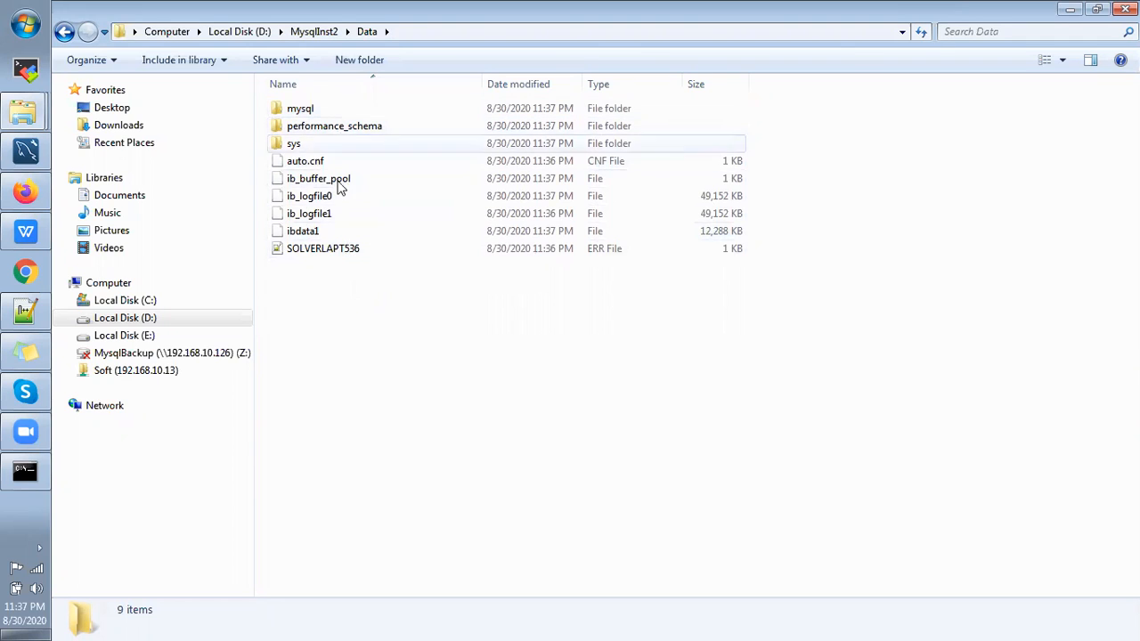
{"action": "left_click", "coordinate": [346, 389]}
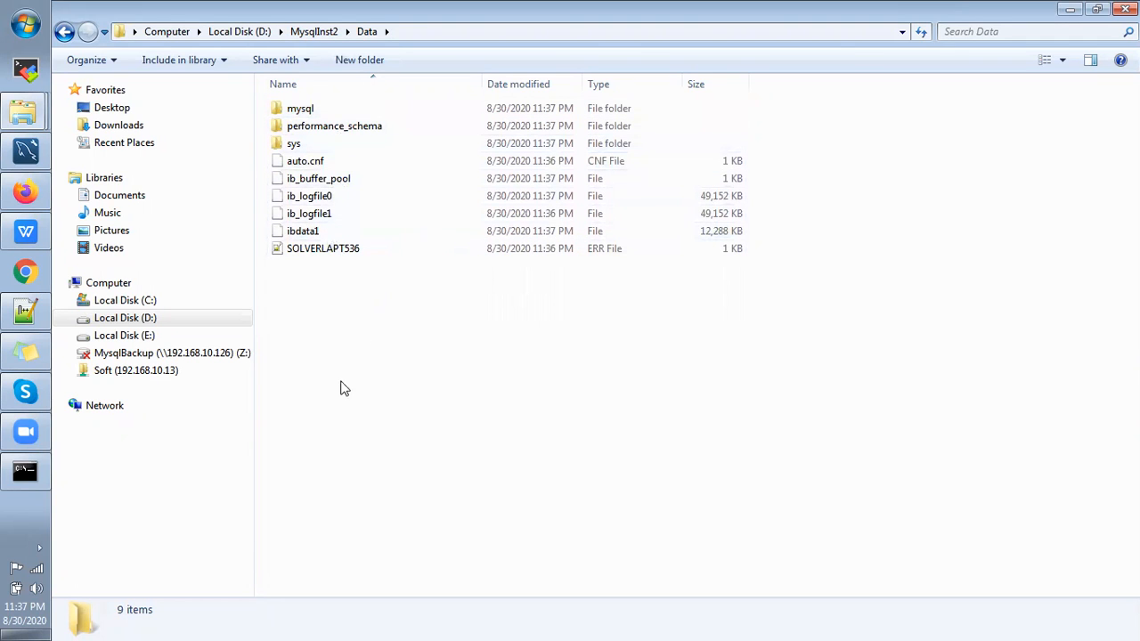
{"action": "mouse_move", "coordinate": [285, 402]}
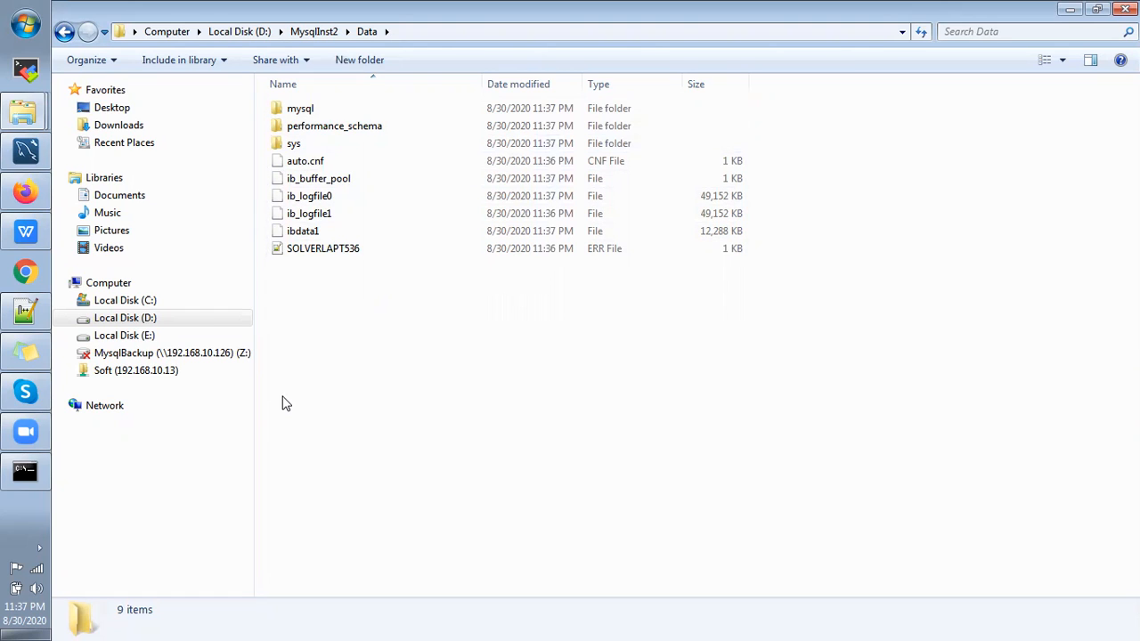
{"action": "mouse_move", "coordinate": [435, 274]}
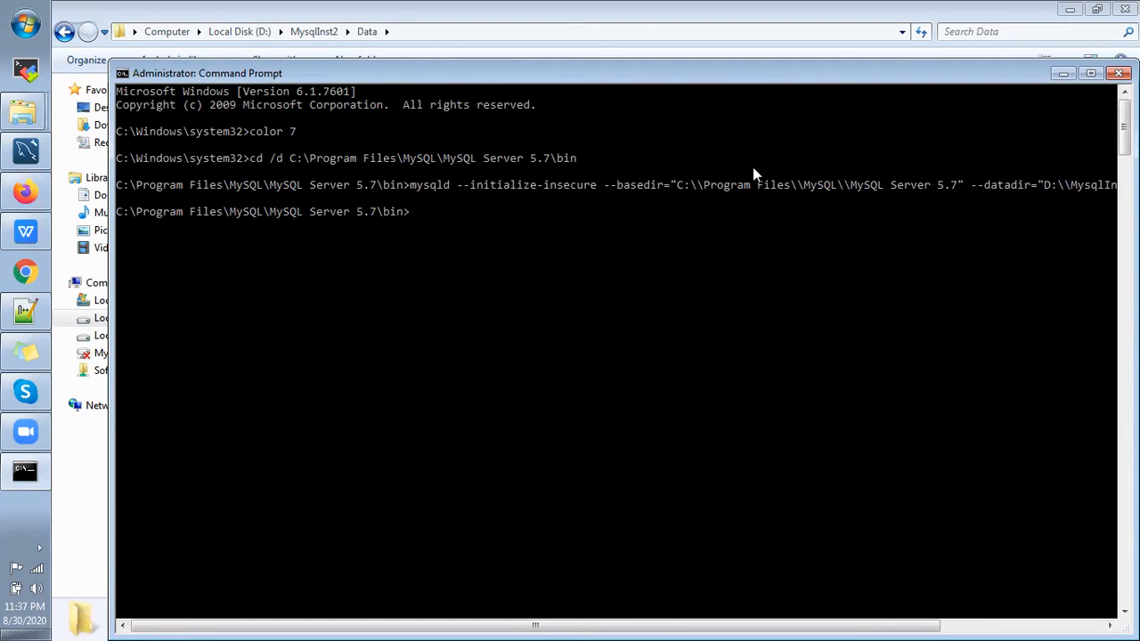
- Install service MysqlS2 with defaults-file D:\MysqlInst2\my.ini and run net start MysqlS2
{"action": "type", "text": "mysqld --install MysqlS2 --defaults-file=\"D:\\MysqlInst2\\my.ini"}
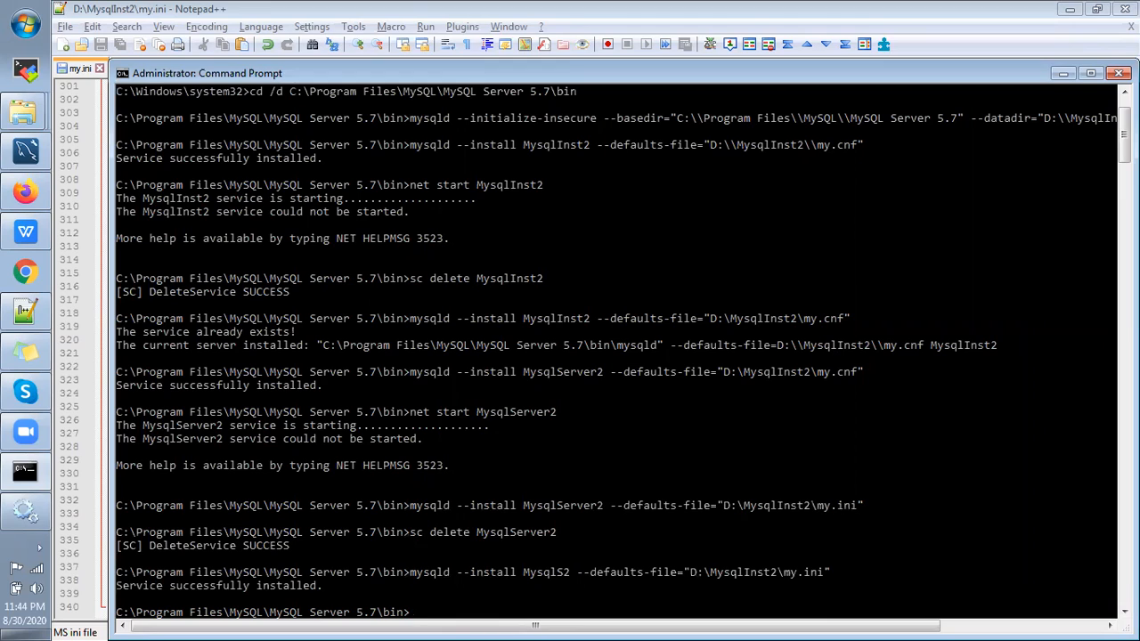
{"action": "type", "text": "net start m"}
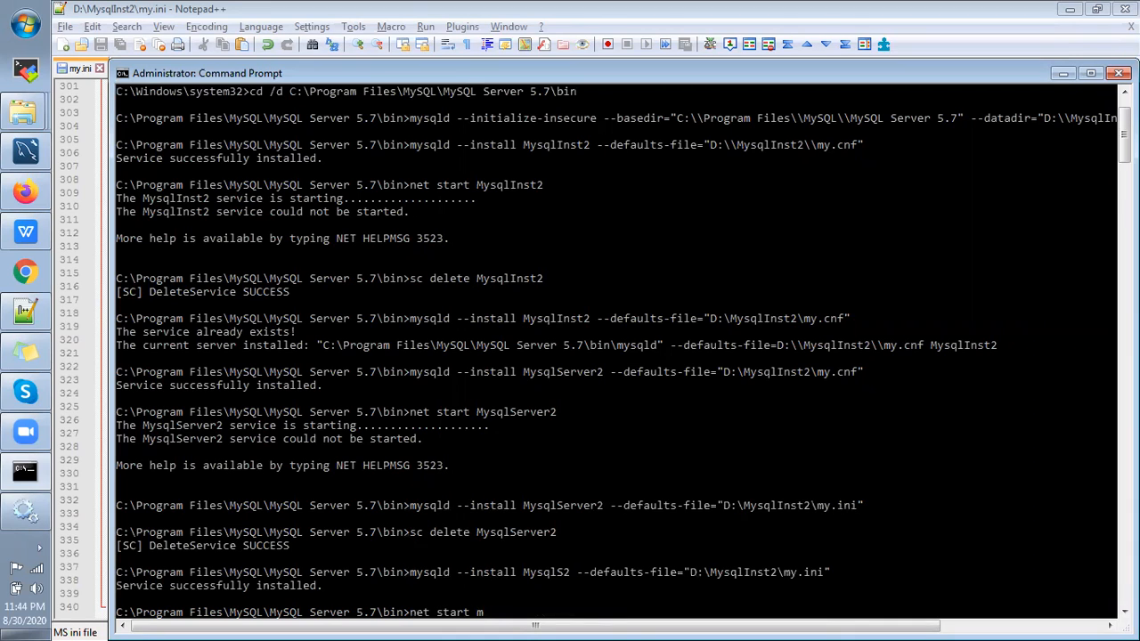
{"action": "type", "text": "ysql"}
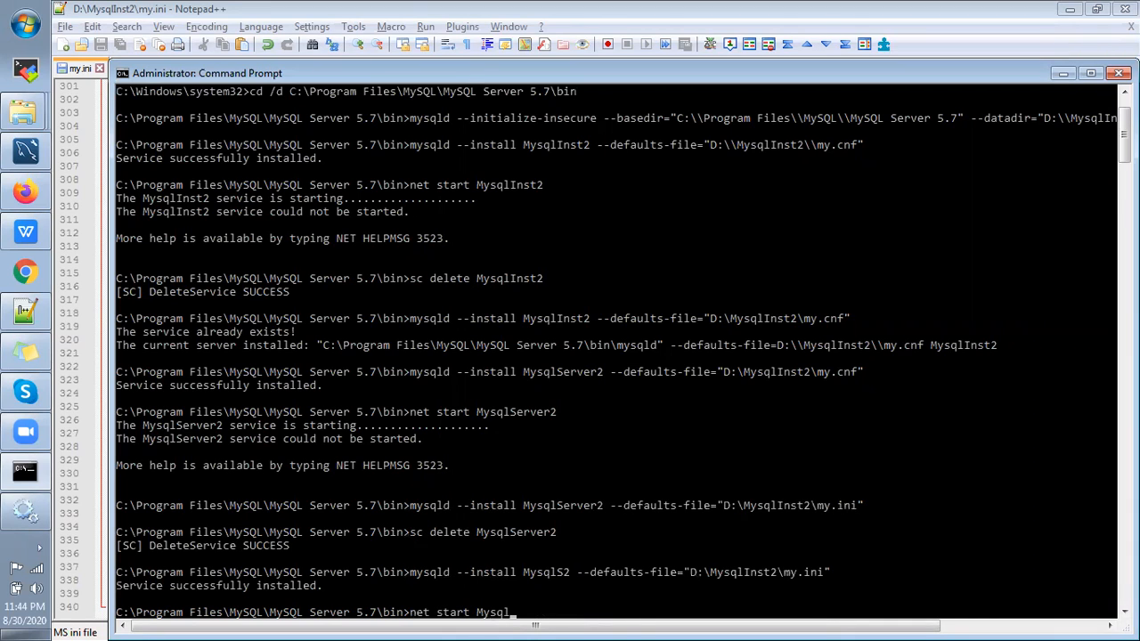
{"action": "type", "text": "S2"}
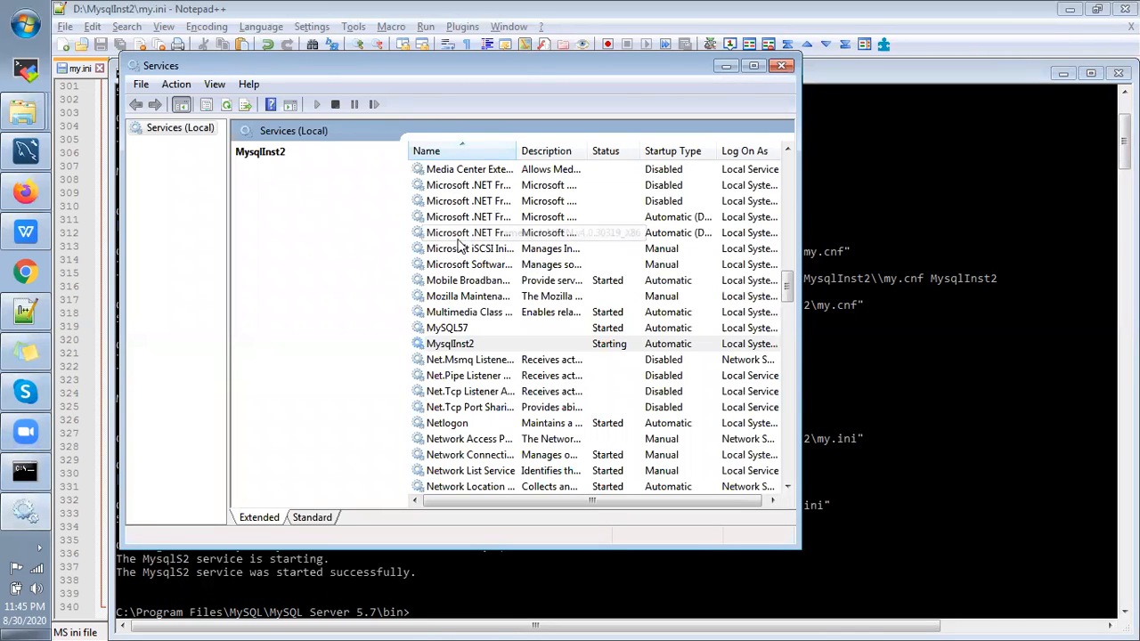
{"action": "mouse_move", "coordinate": [513, 279]}
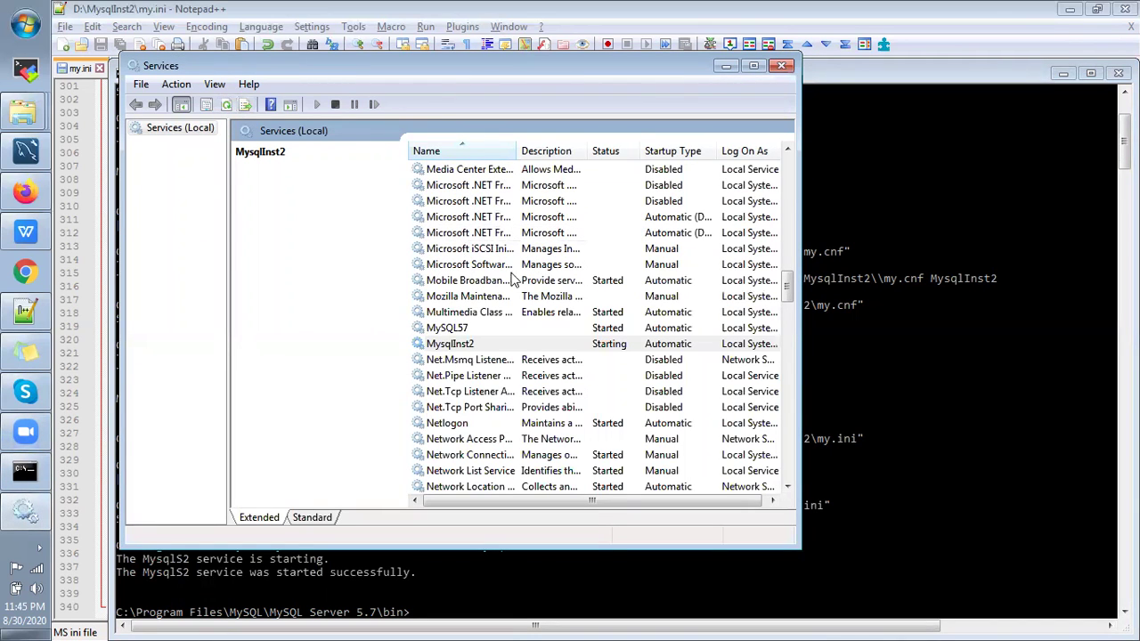
{"action": "left_click", "coordinate": [446, 359]}
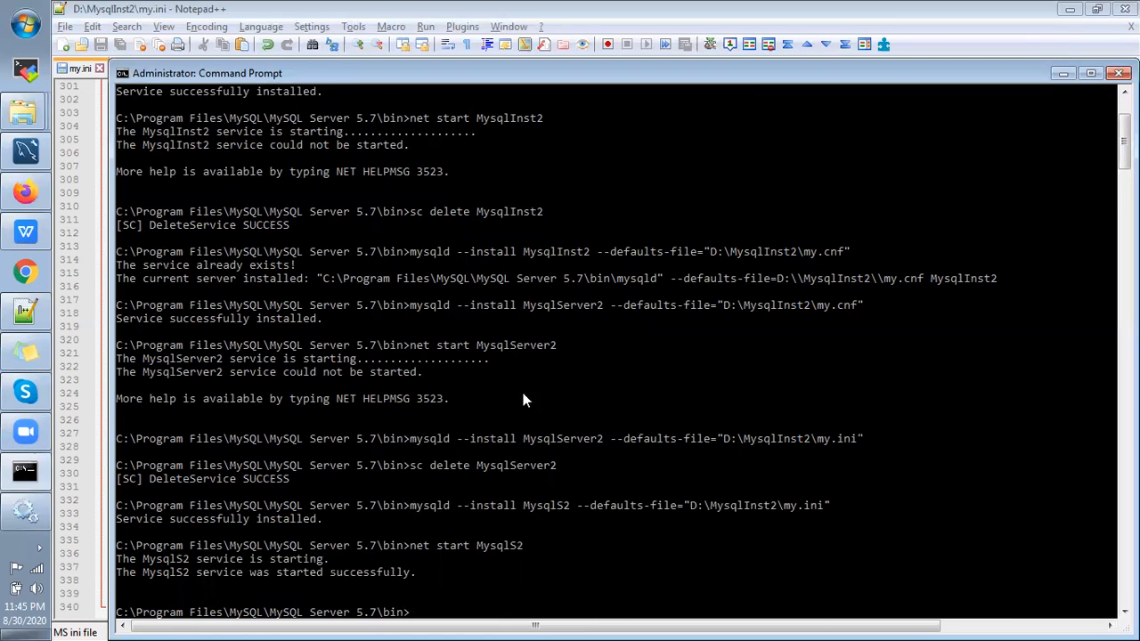
- Log into the server as root with mysql -u root -p -P3310
{"action": "type", "text": "mysql"}
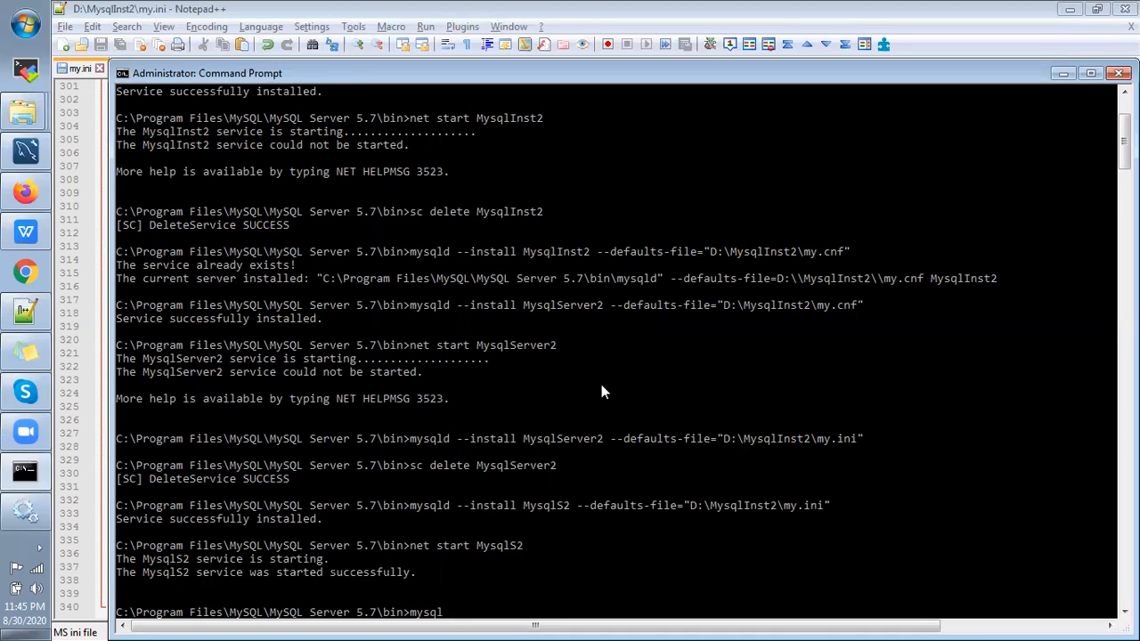
{"action": "type", "text": "-u root -"}
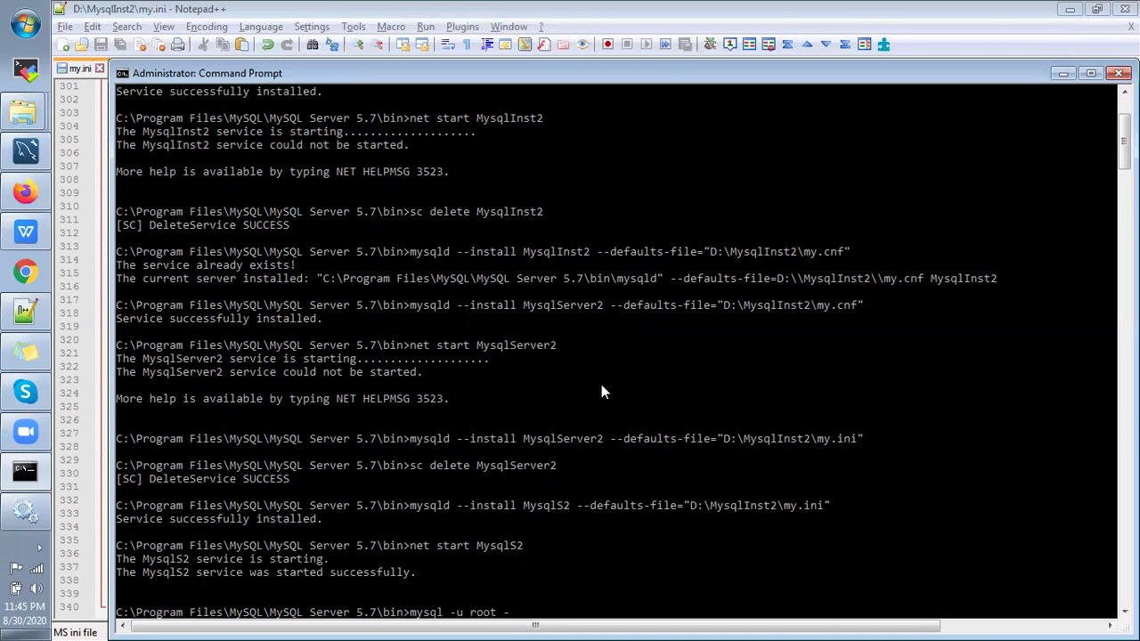
{"action": "type", "text": "p -P"}
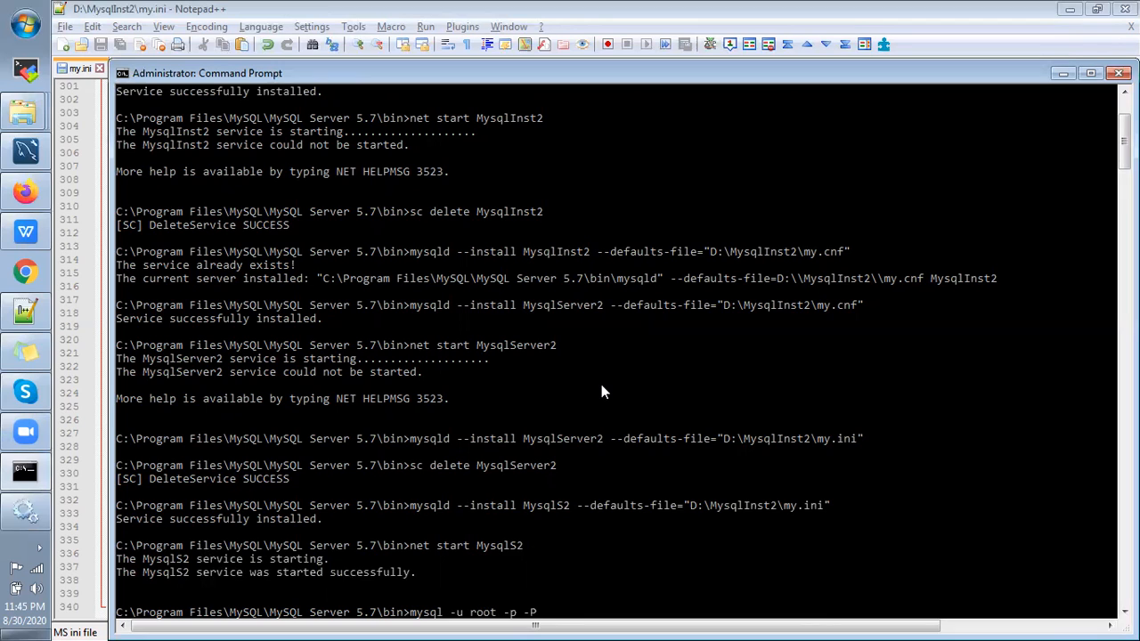
{"action": "type", "text": "3310"}
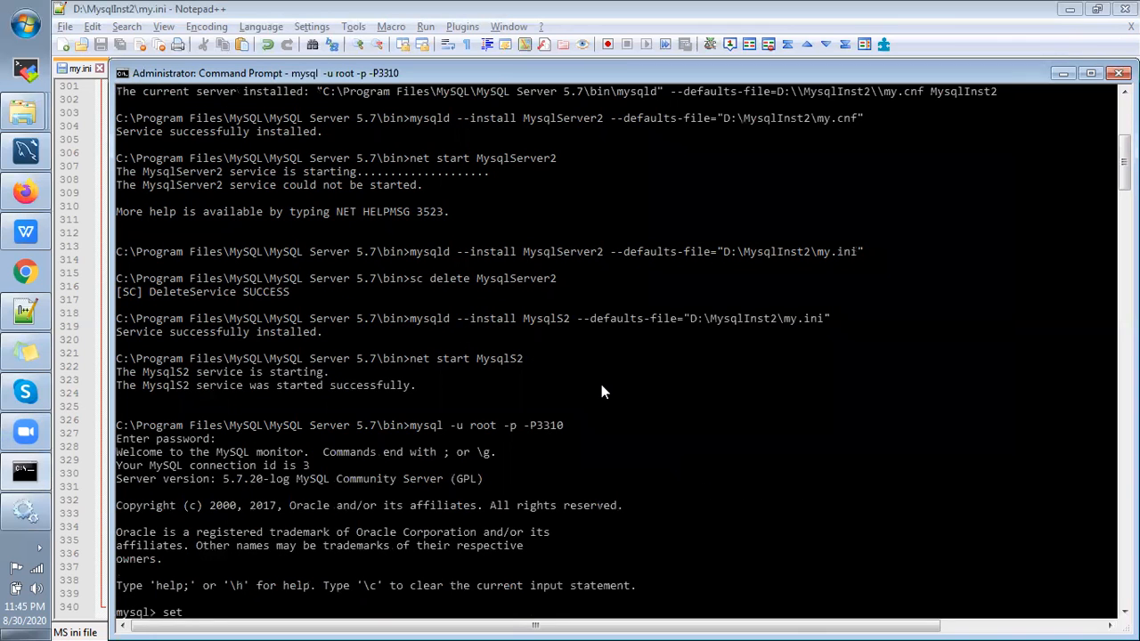
- Set a new password for 'root'@'localhost' with SET PASSWORD ... =PASSWORD('...');
{"action": "type", "text": "padde"}
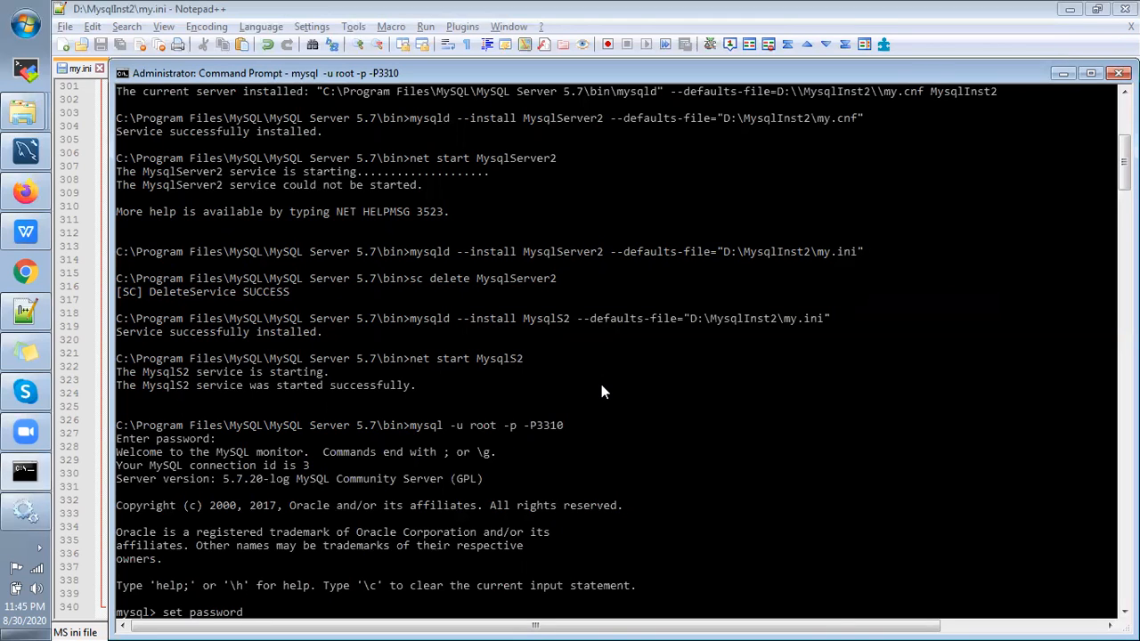
{"action": "type", "text": "for '"}
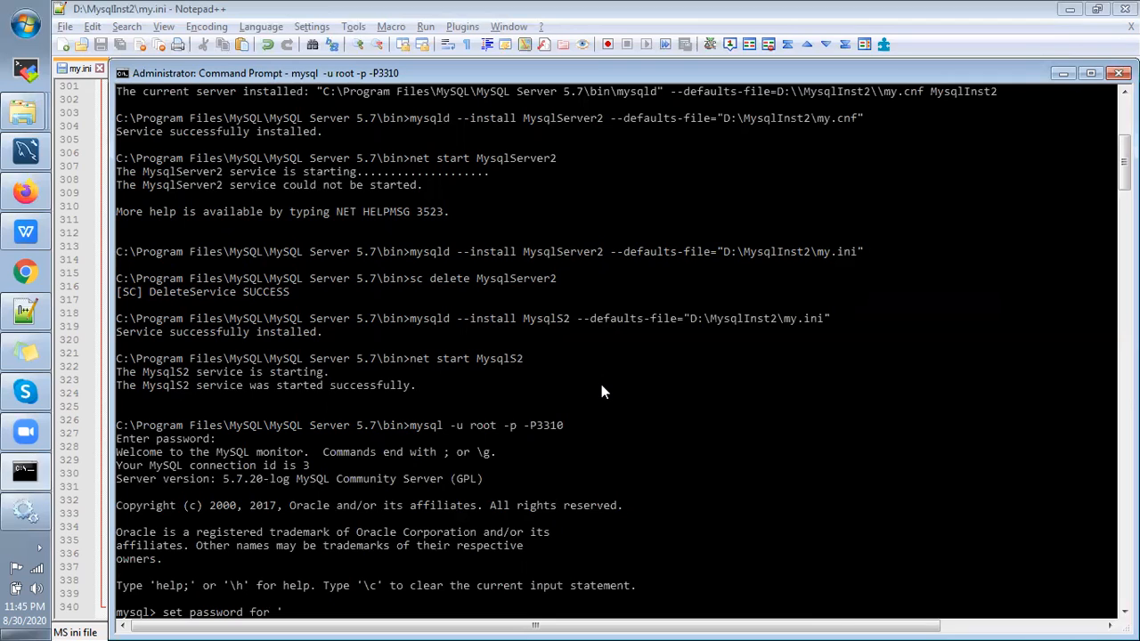
{"action": "type", "text": "root"}
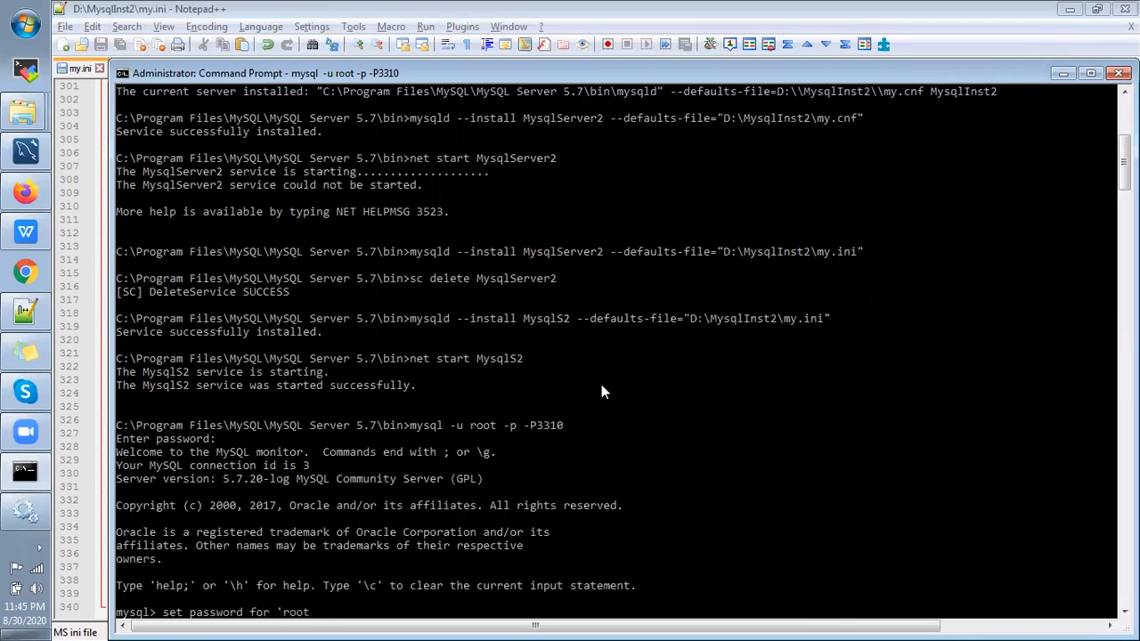
{"action": "type", "text": "@'localhost'"}
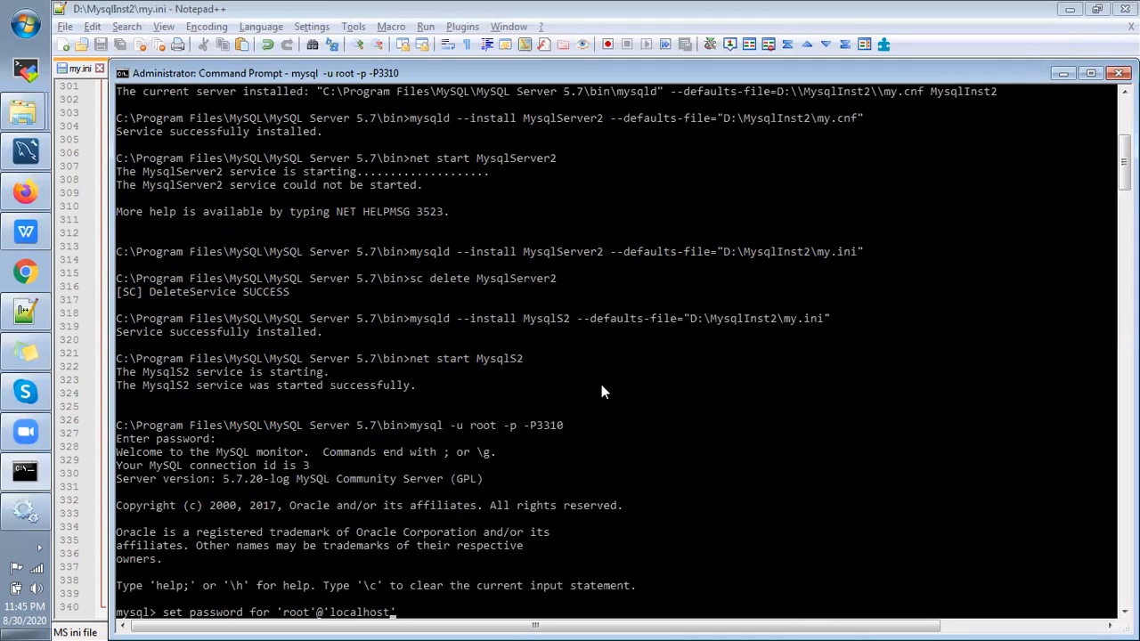
{"action": "type", "text": "=pas"}
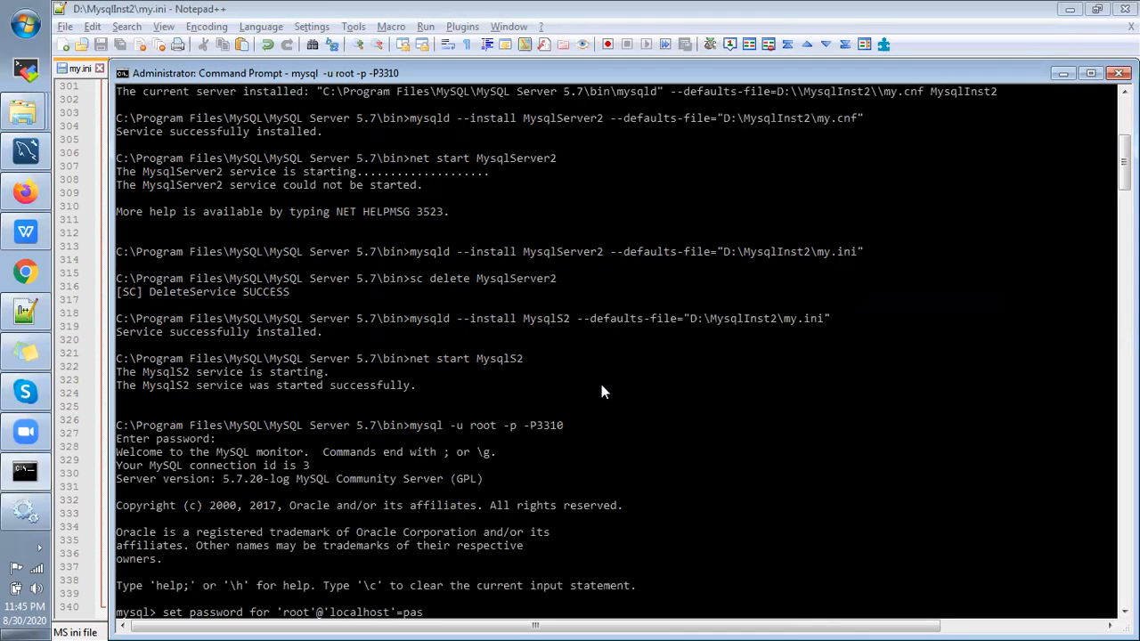
{"action": "type", "text": "sword"}
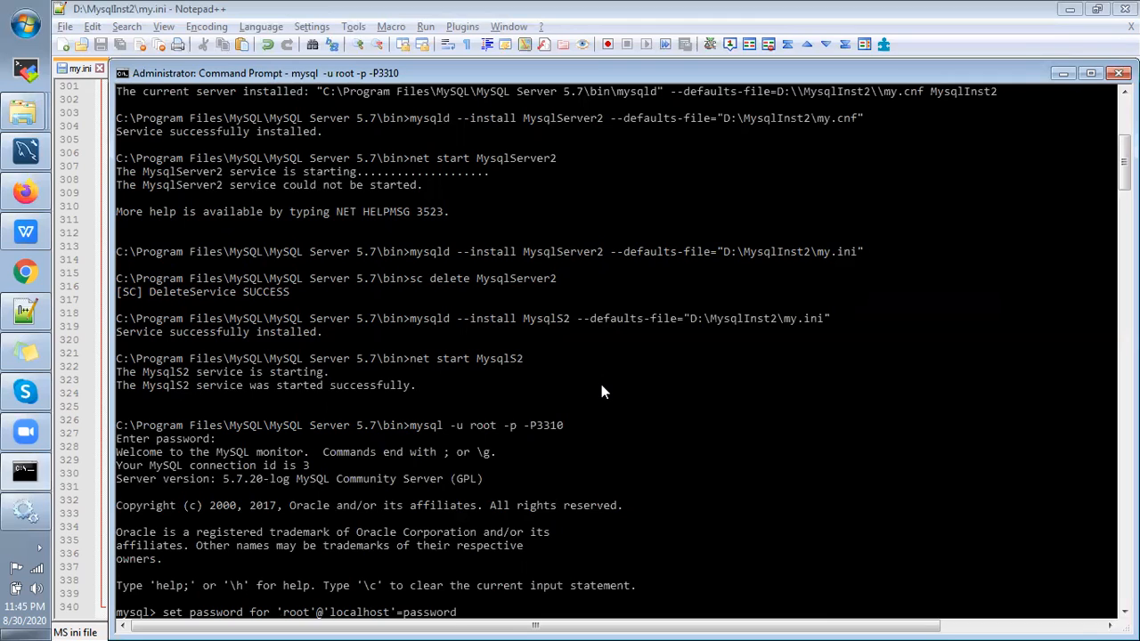
{"action": "type", "text": "(\""}
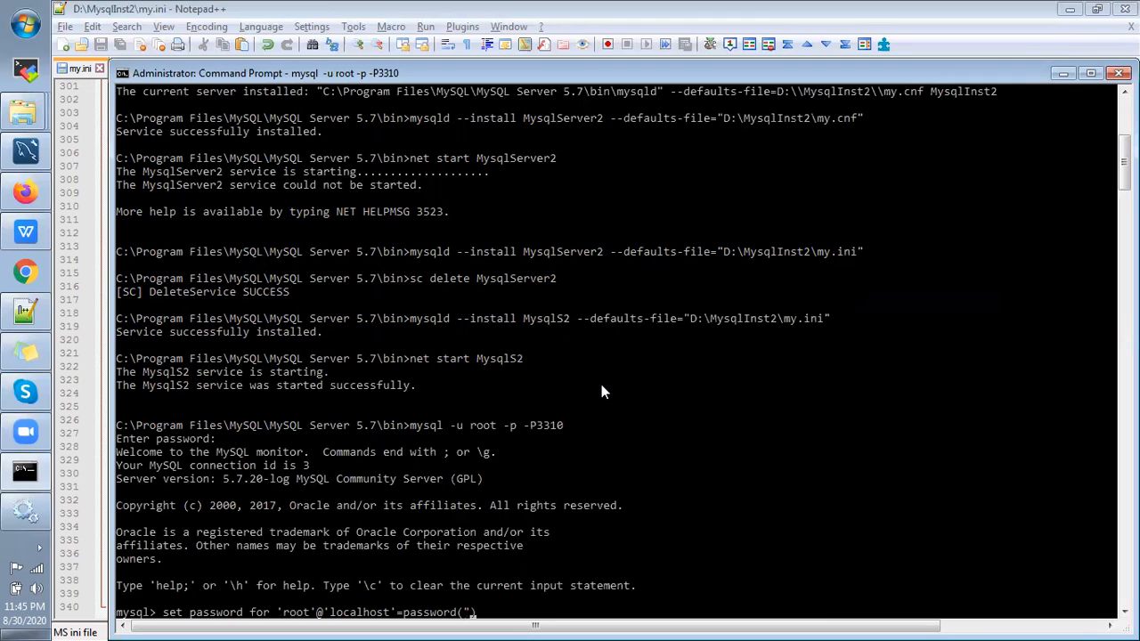
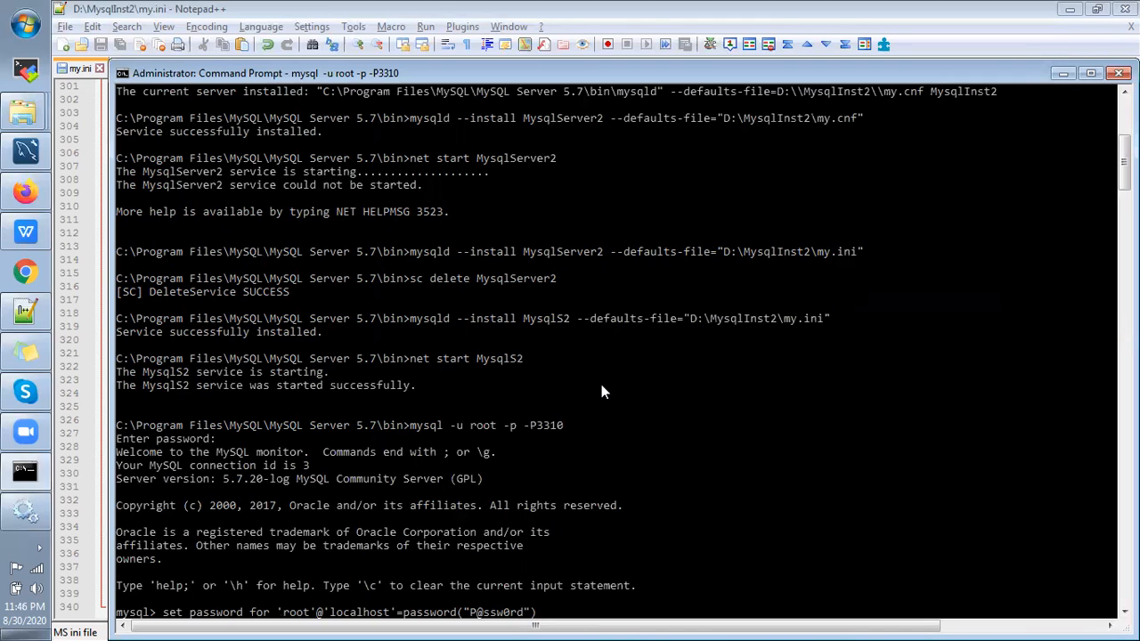
{"action": "type", "text": ";"}
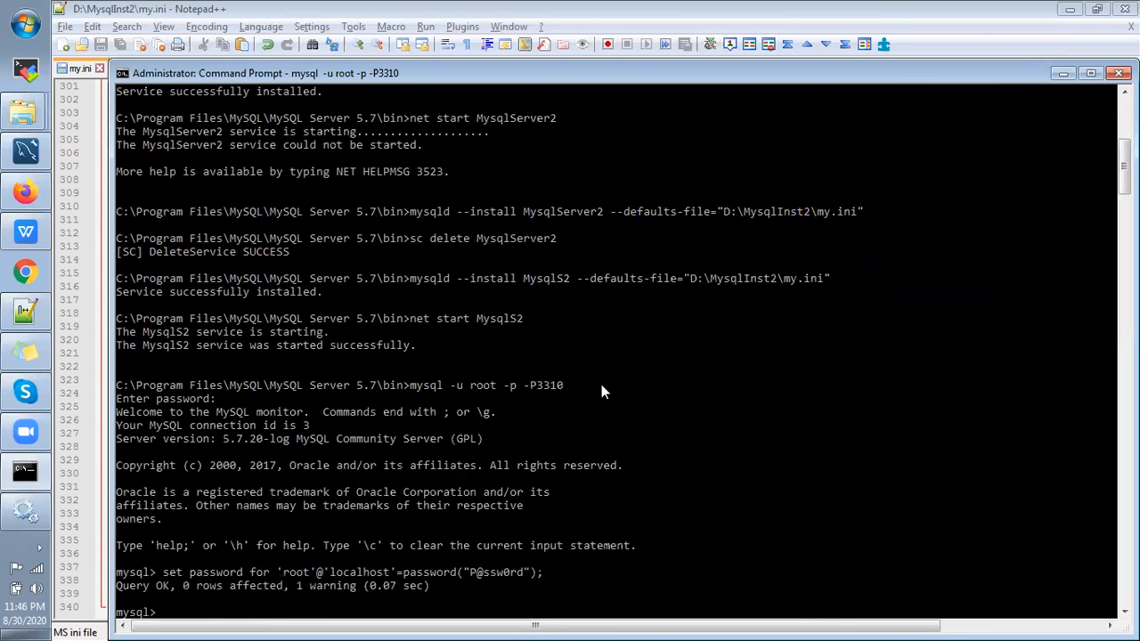
- Run FLUSH PRIVILEGES to apply the new root password
{"action": "type", "text": "flush"}
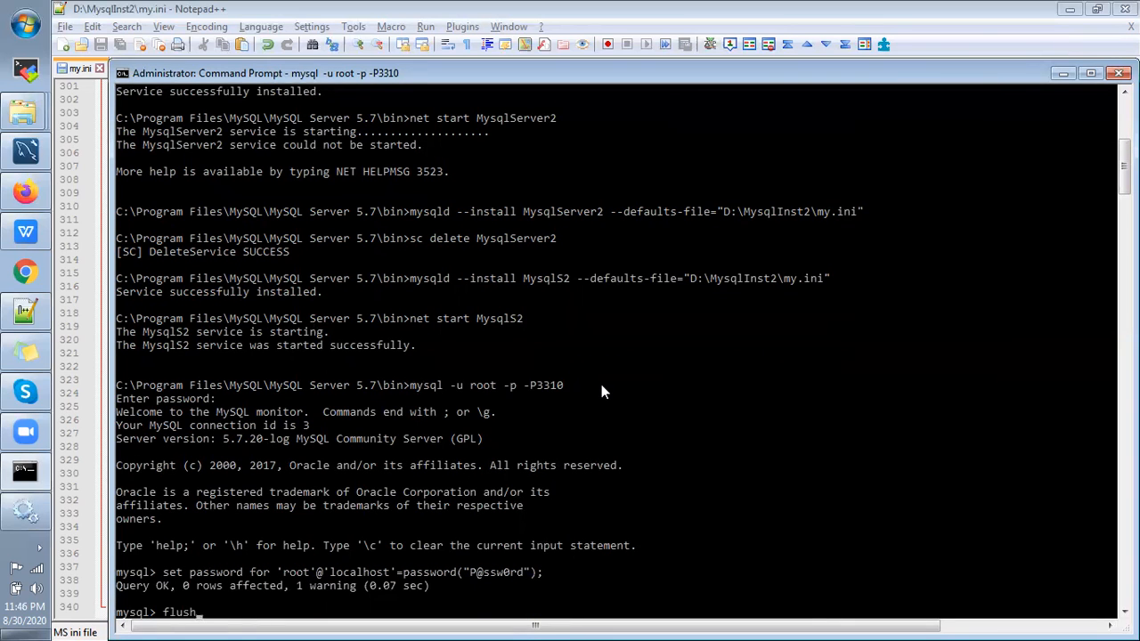
{"action": "type", "text": "pr"}
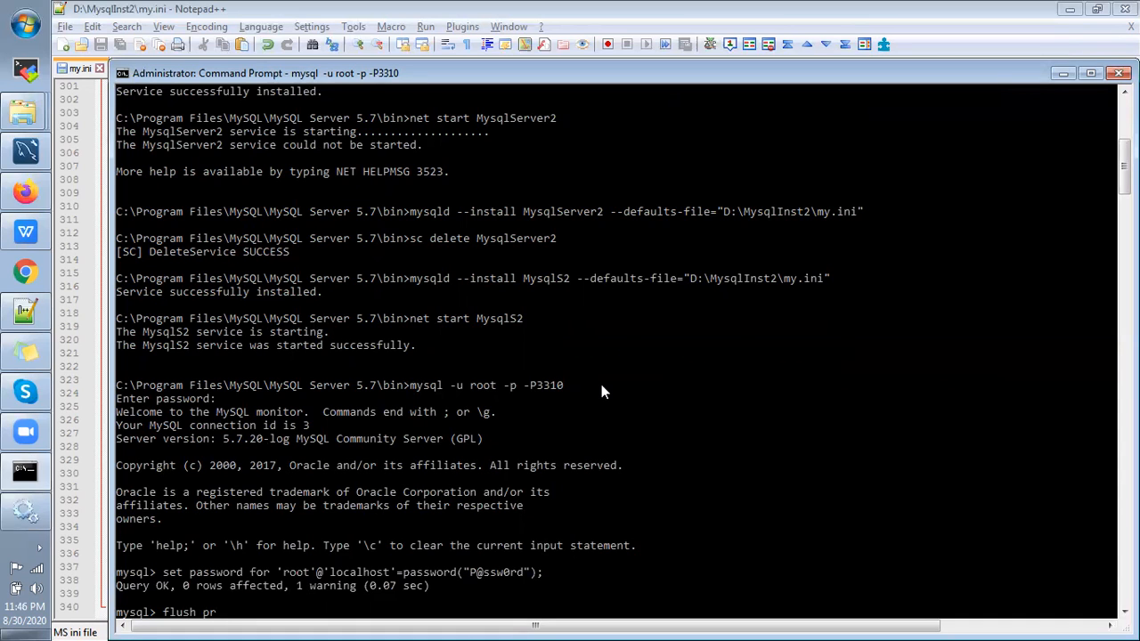
{"action": "type", "text": "ivileges;"}
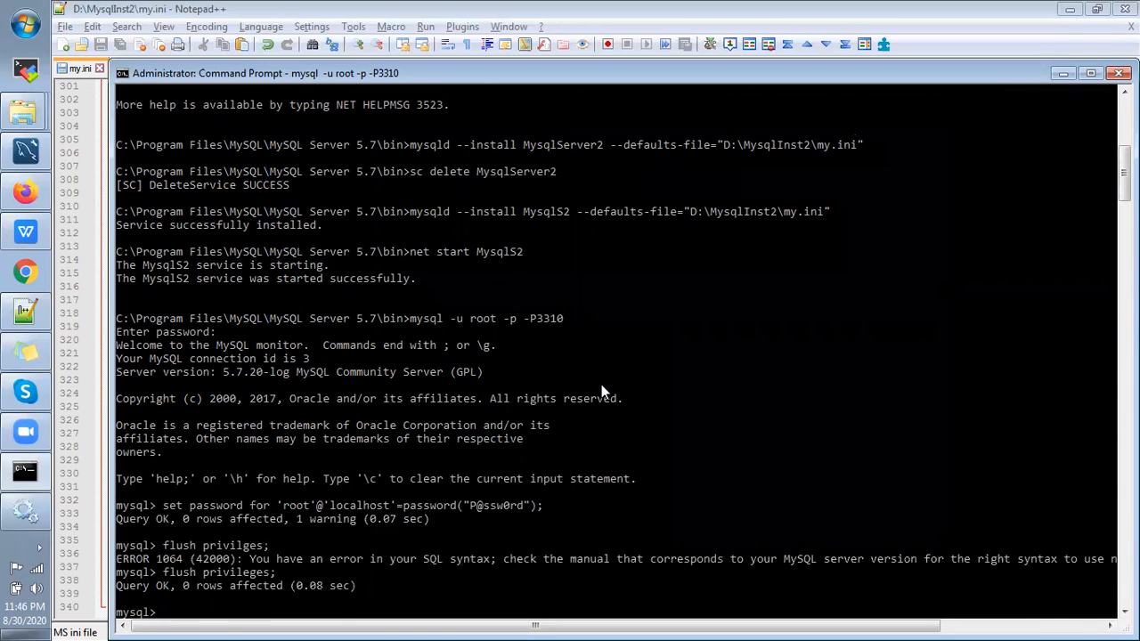
- Exit, reconnect as root on port 3310 with the new password and list databases with SHOW DATABASES;
{"action": "type", "text": "exit"}
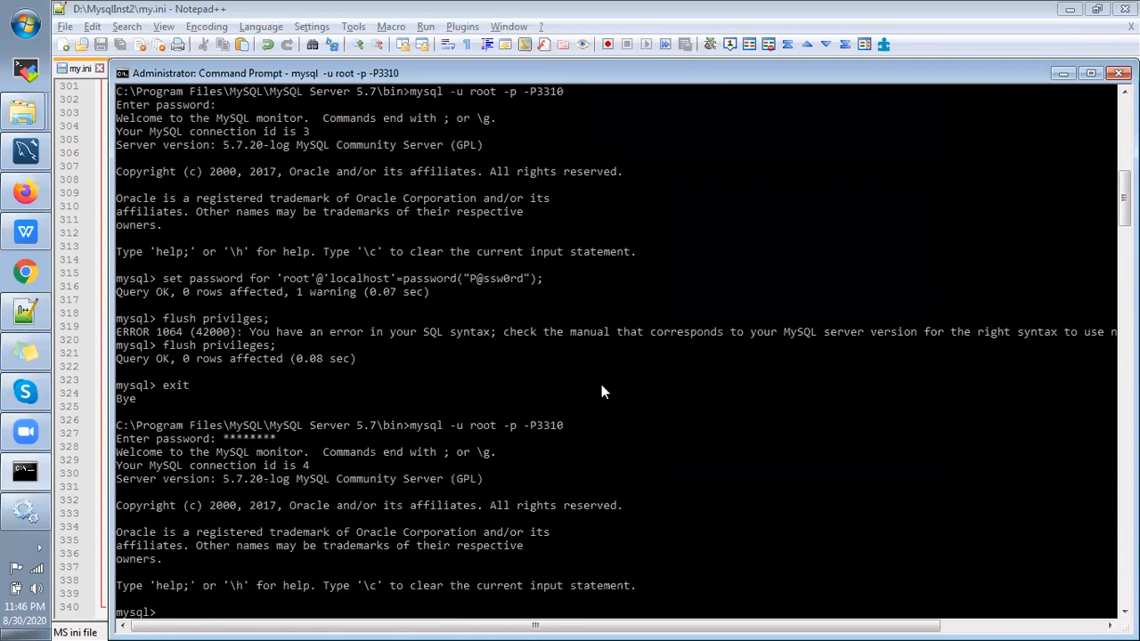
{"action": "type", "text": "show data"}
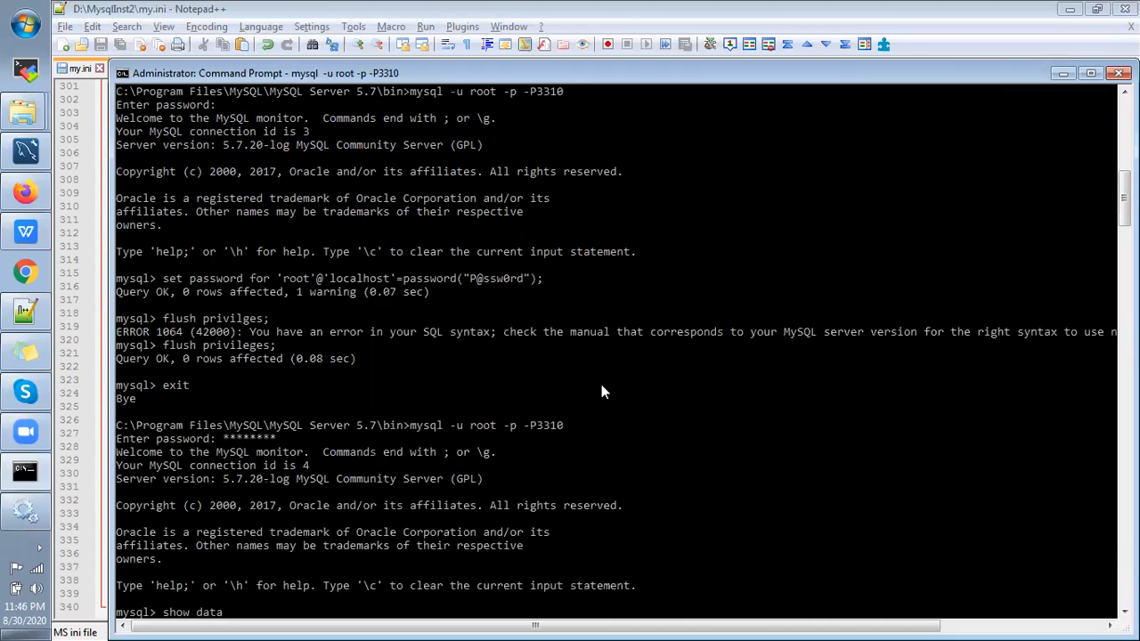
{"action": "type", "text": "base"}
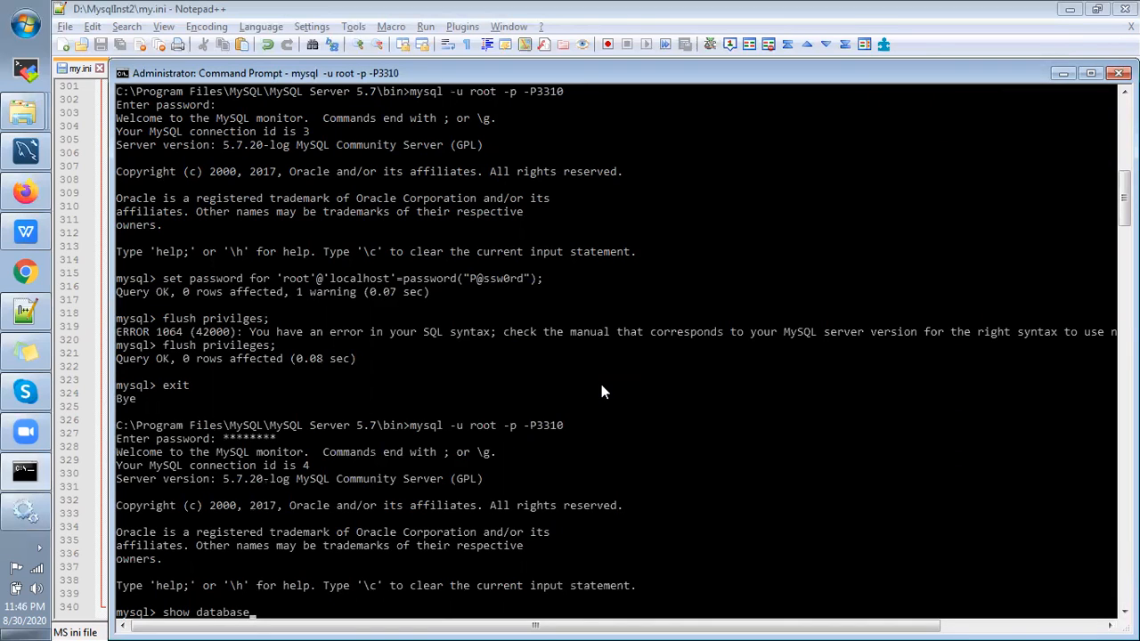
{"action": "type", "text": ";"}
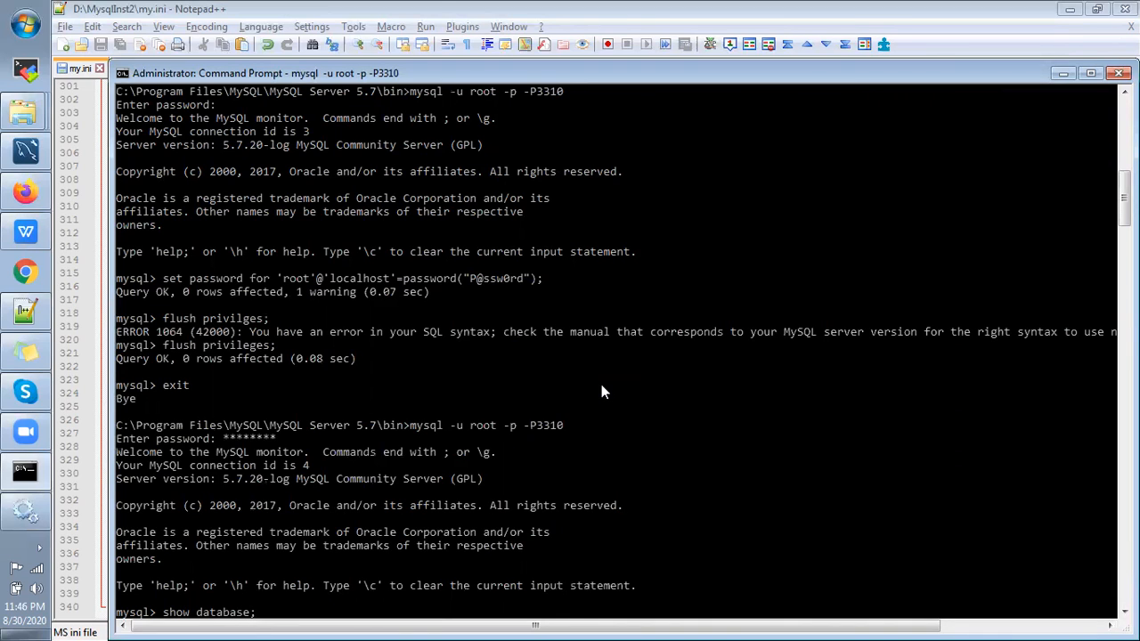
{"action": "scroll", "scroll_direction": "down", "scroll_amount": 3}
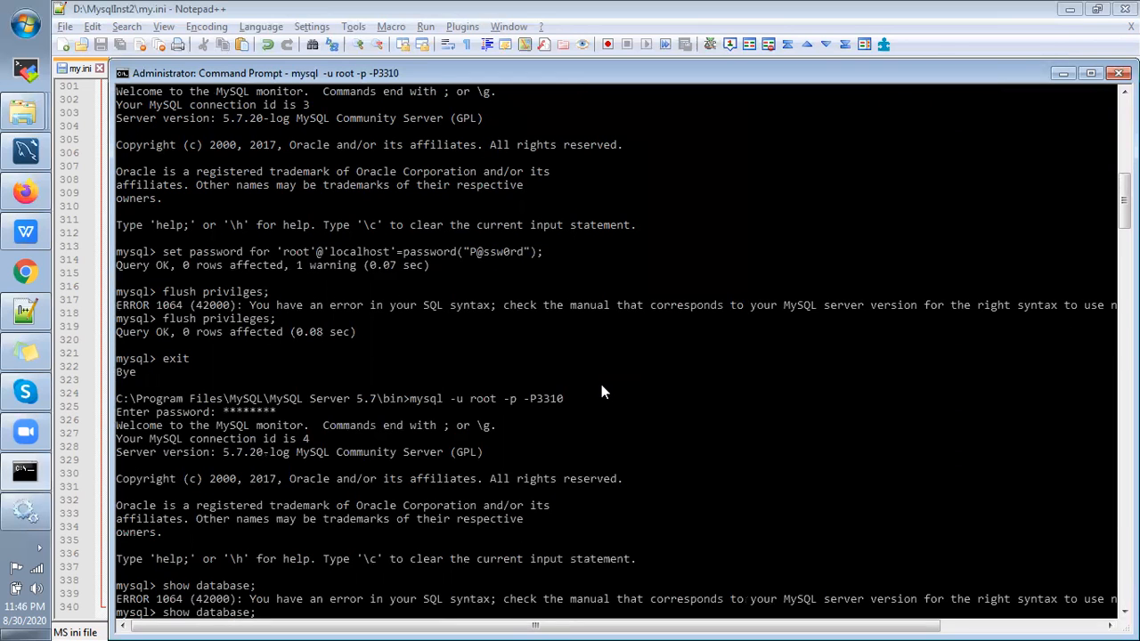
{"action": "type", "text": "show databases;"}
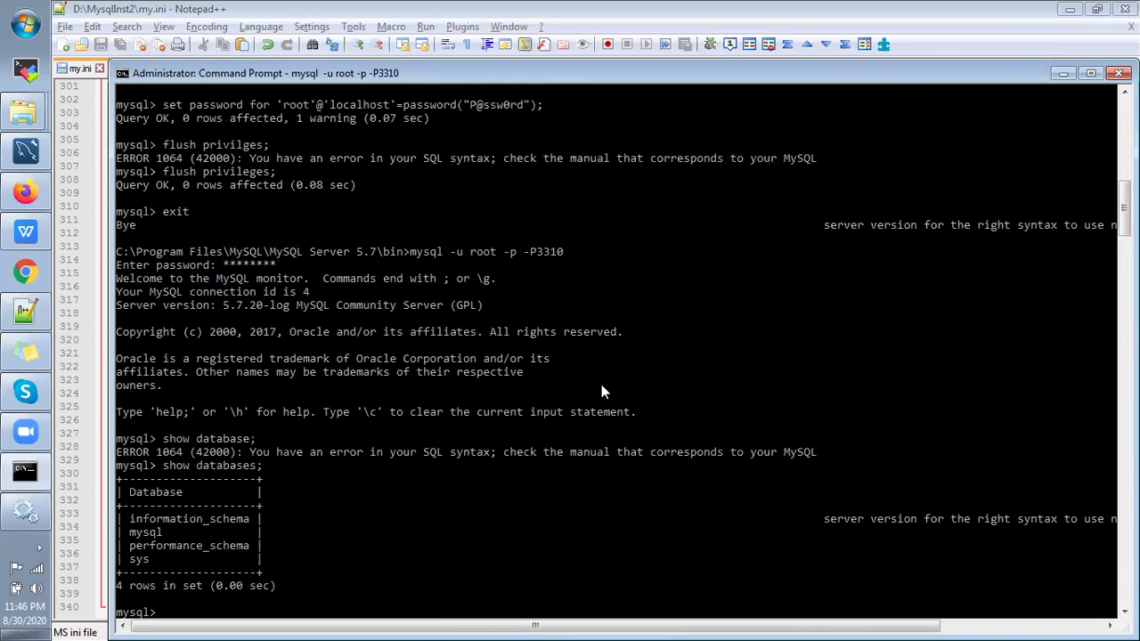
- Show the server status confirming root@localhost over TCP port 3310 with uptime 1 min 40 sec
{"action": "type", "text": "status;"}
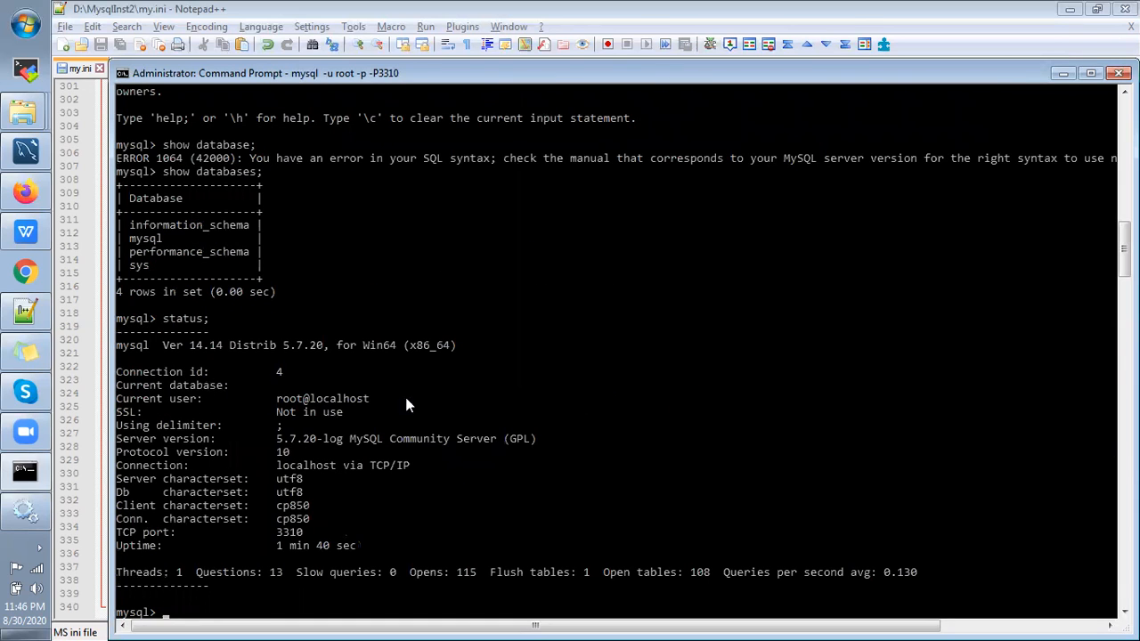
{"action": "mouse_move", "coordinate": [296, 449]}
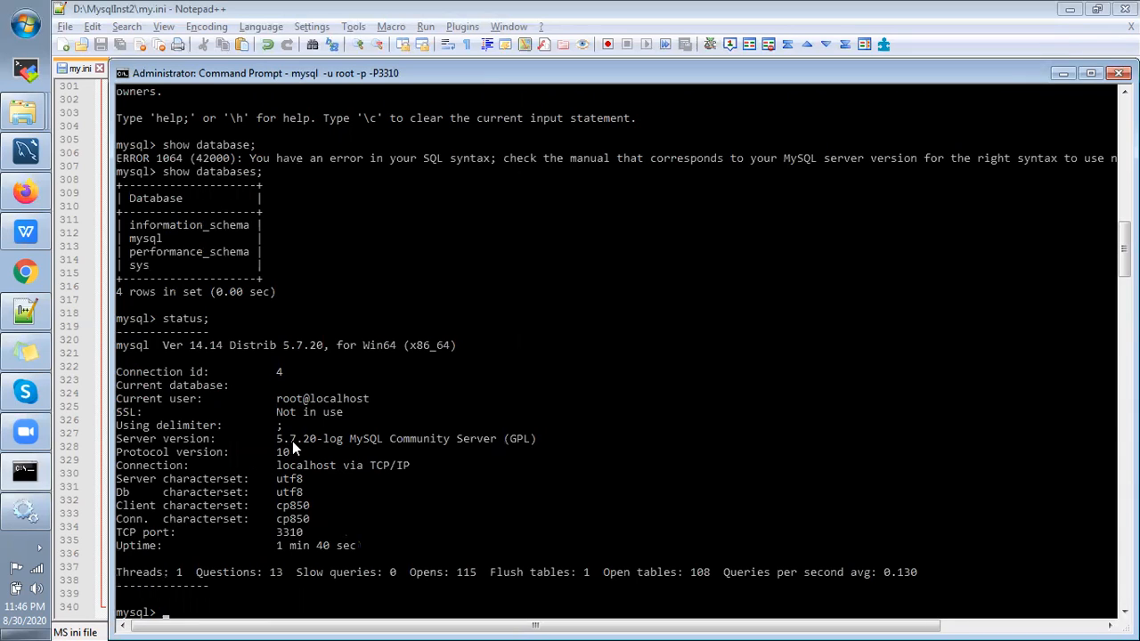
{"action": "mouse_move", "coordinate": [321, 466]}
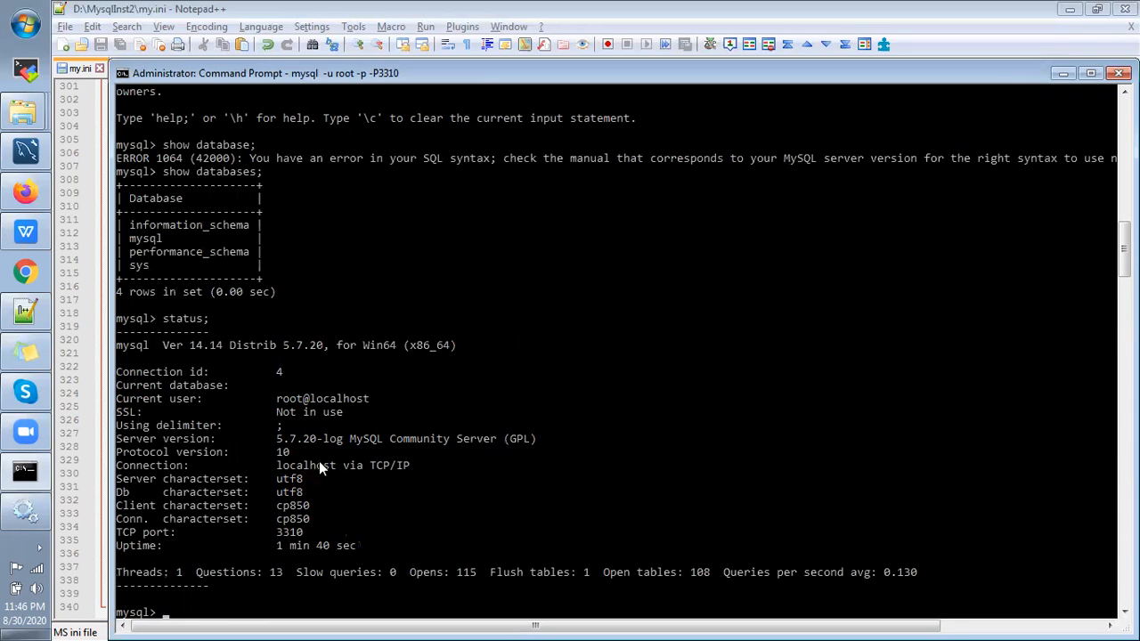
{"action": "mouse_move", "coordinate": [235, 537]}
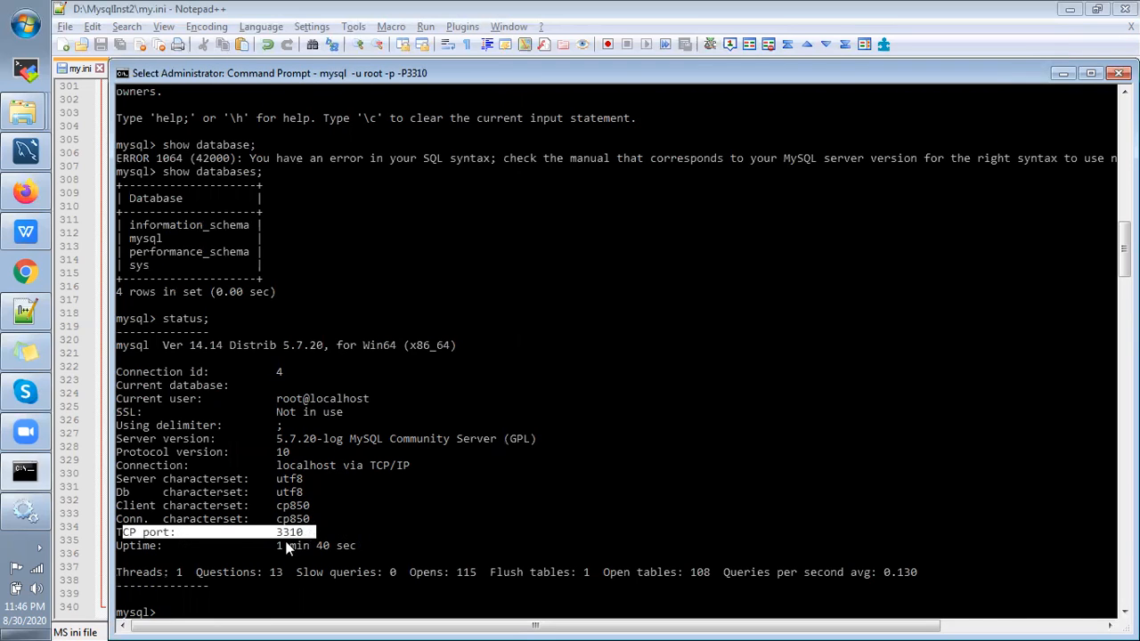
{"action": "left_click", "coordinate": [178, 545]}
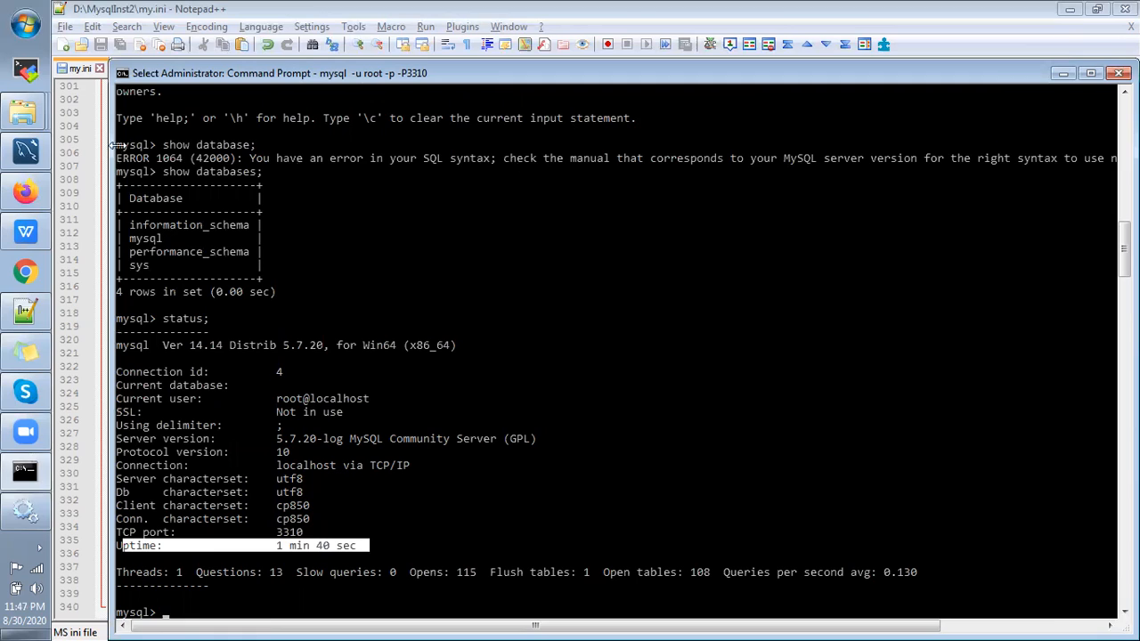
{"action": "mouse_move", "coordinate": [500, 335]}
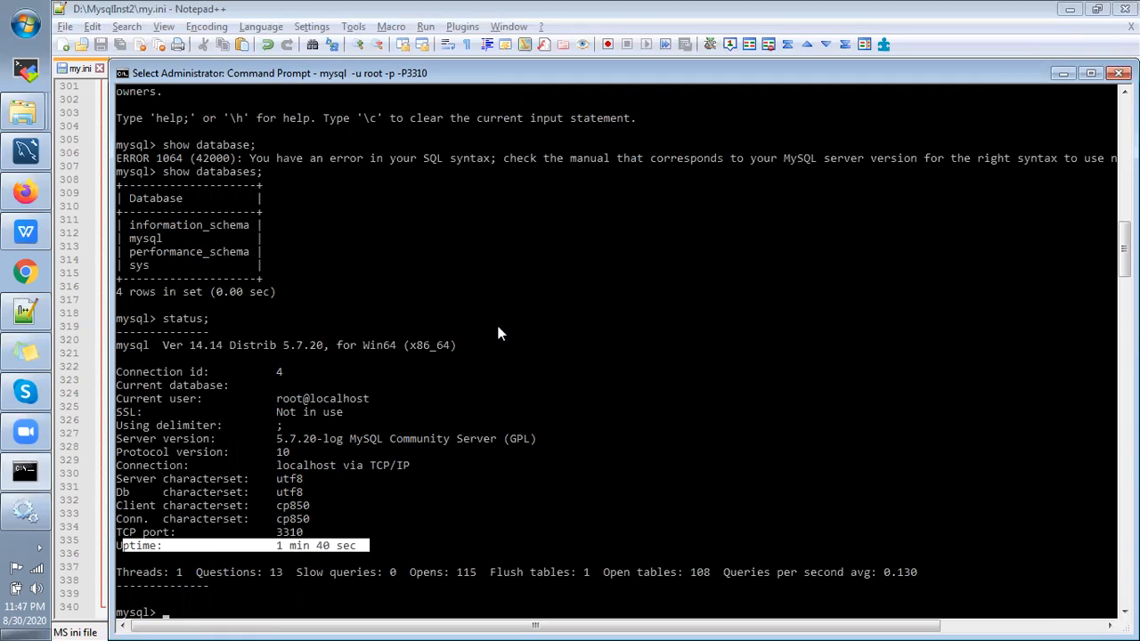
{"action": "mouse_move", "coordinate": [517, 319]}
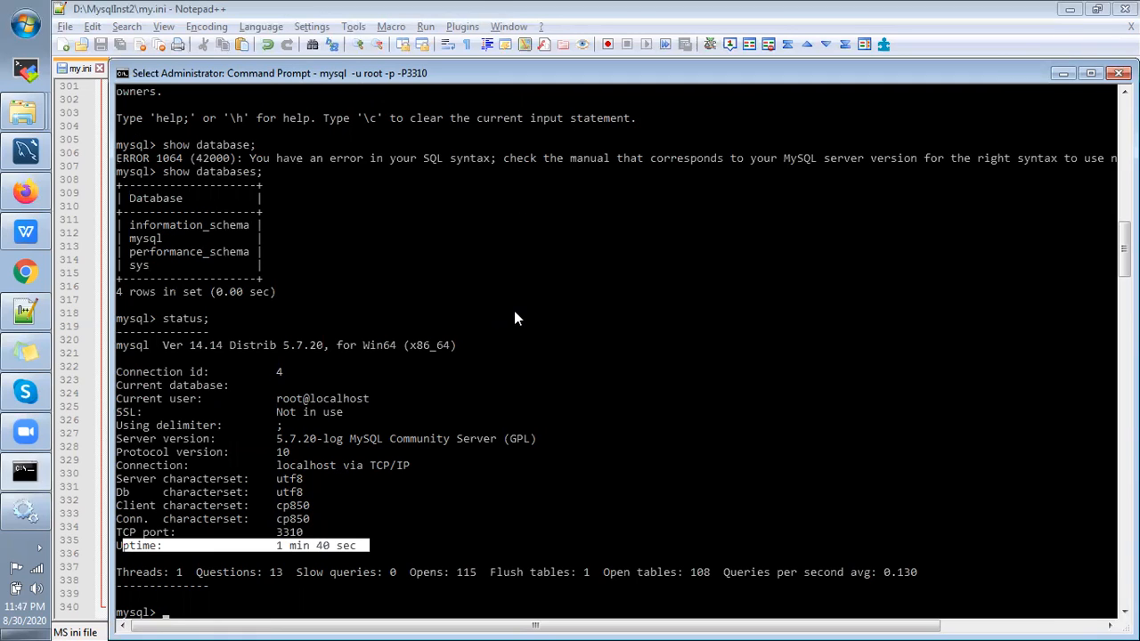
{"action": "mouse_move", "coordinate": [524, 339]}
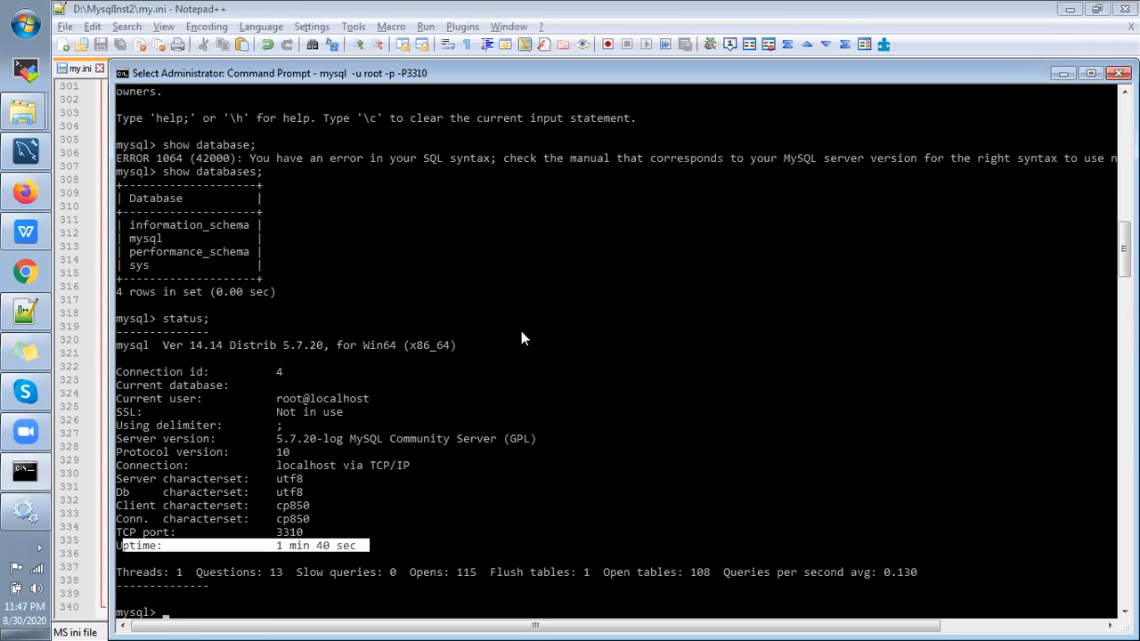
{"action": "mouse_move", "coordinate": [353, 378]}
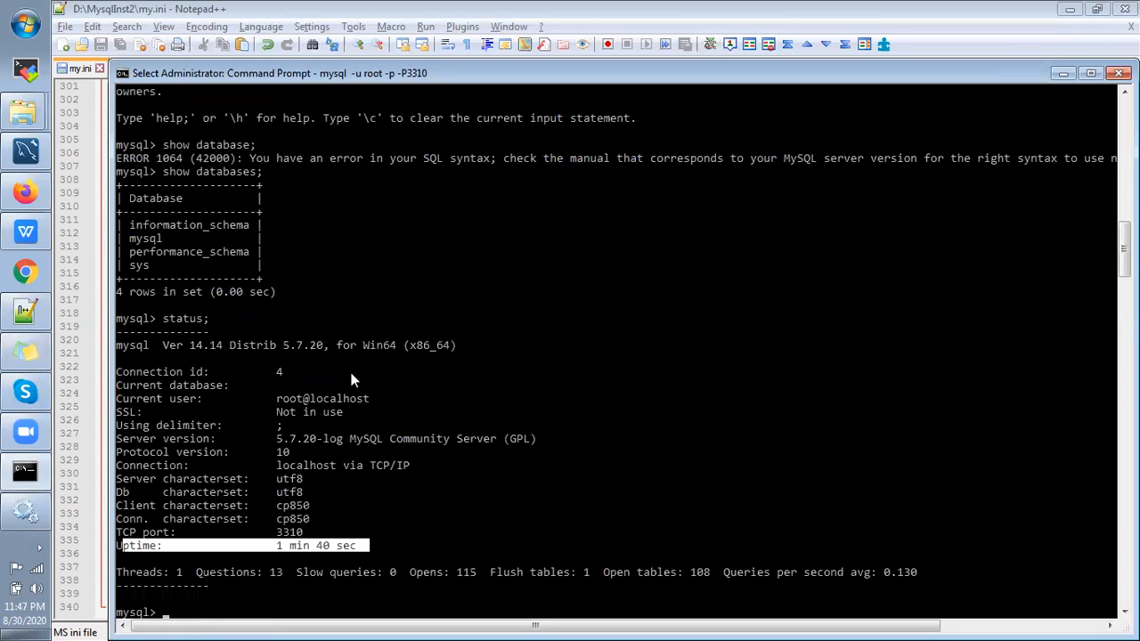